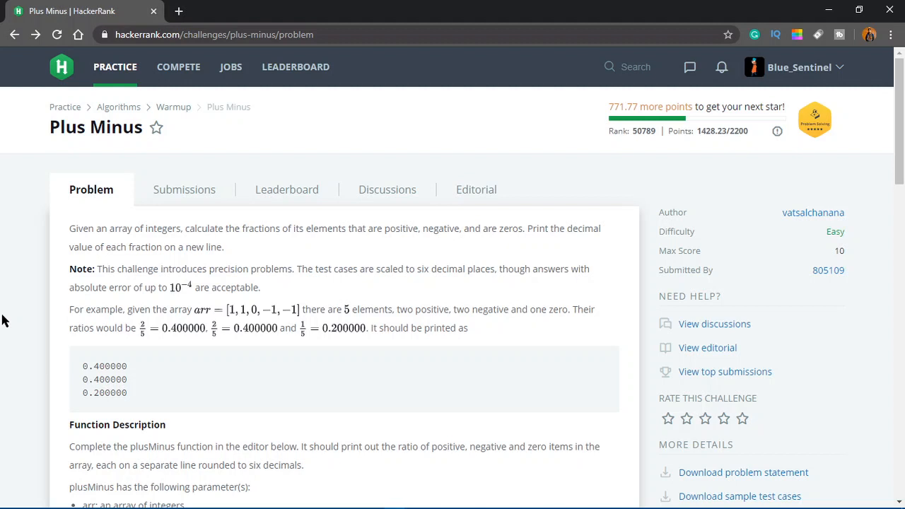
mouse_move(37, 267)
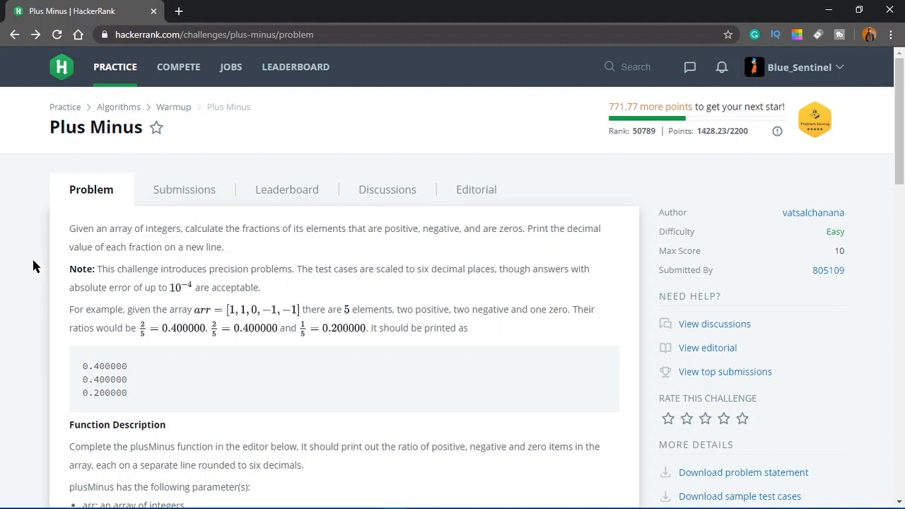
mouse_move(200, 246)
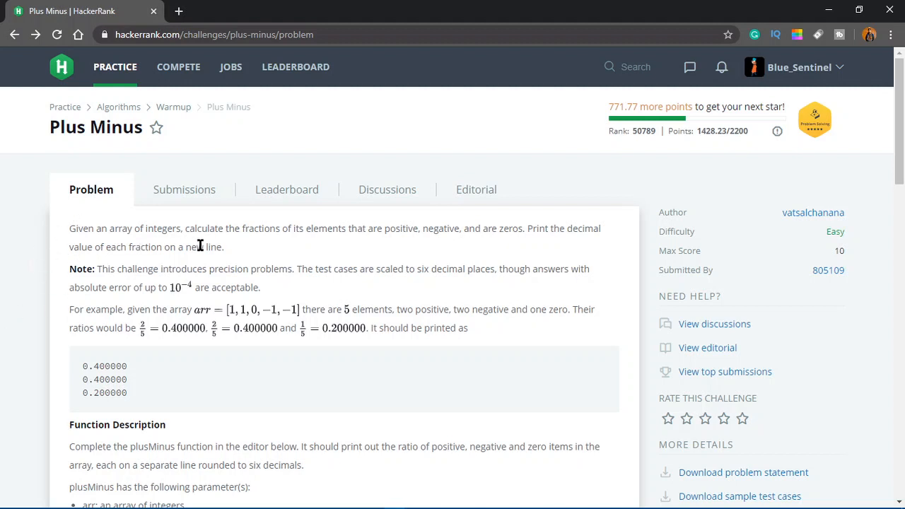
mouse_move(373, 249)
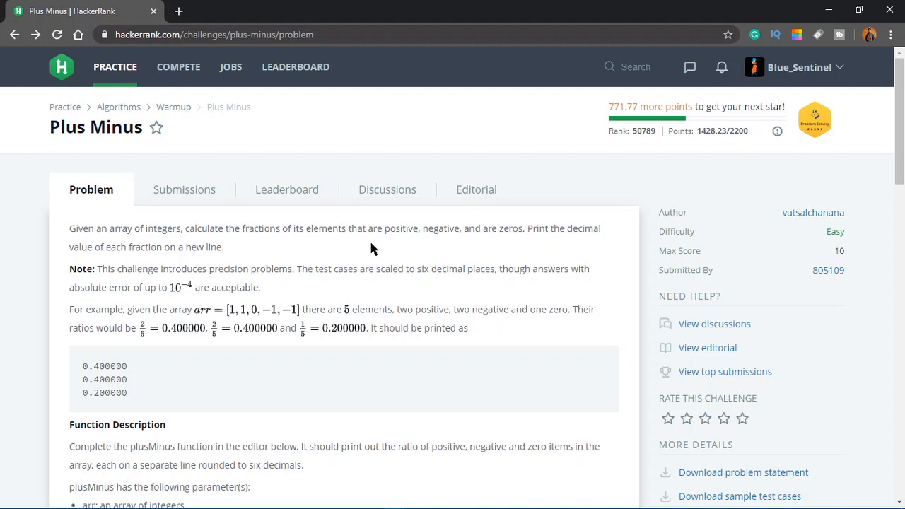
mouse_move(501, 253)
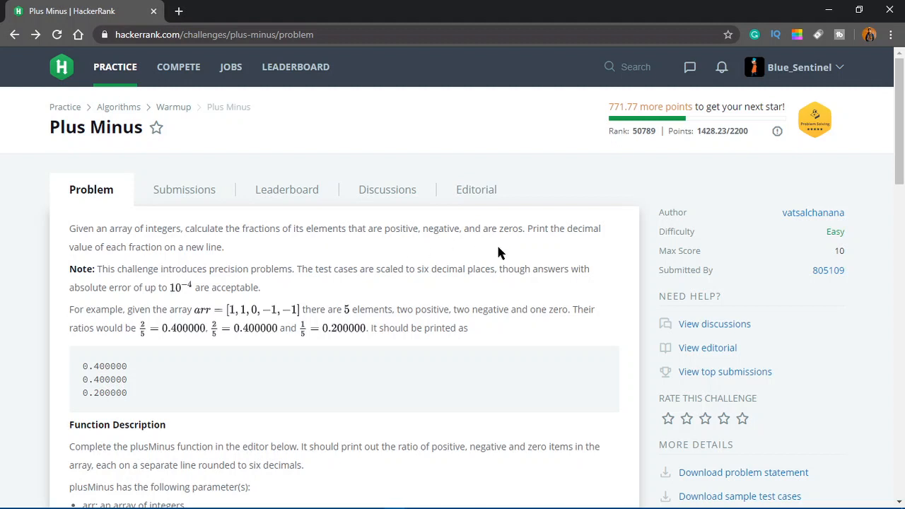
mouse_move(305, 261)
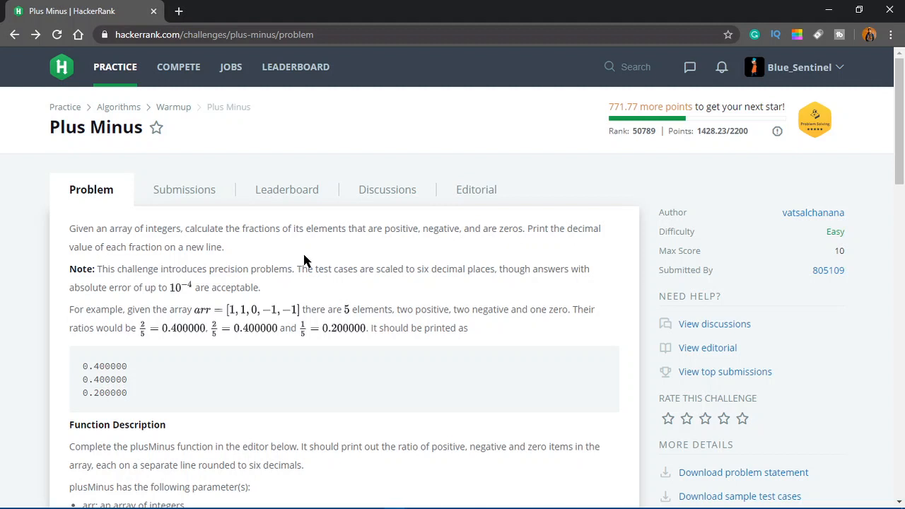
mouse_move(200, 260)
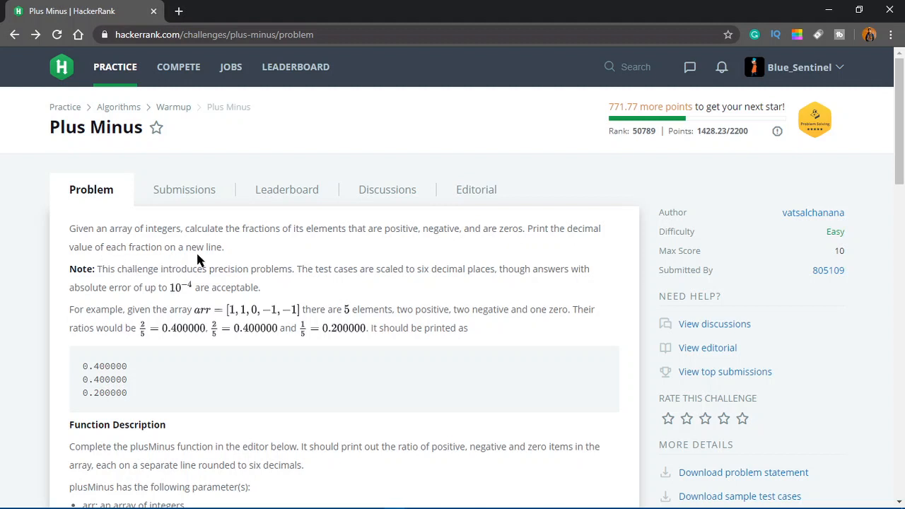
Zoom the browser page in with Ctrl+Plus to enlarge the Plus Minus statement
key("ctrl+plus")
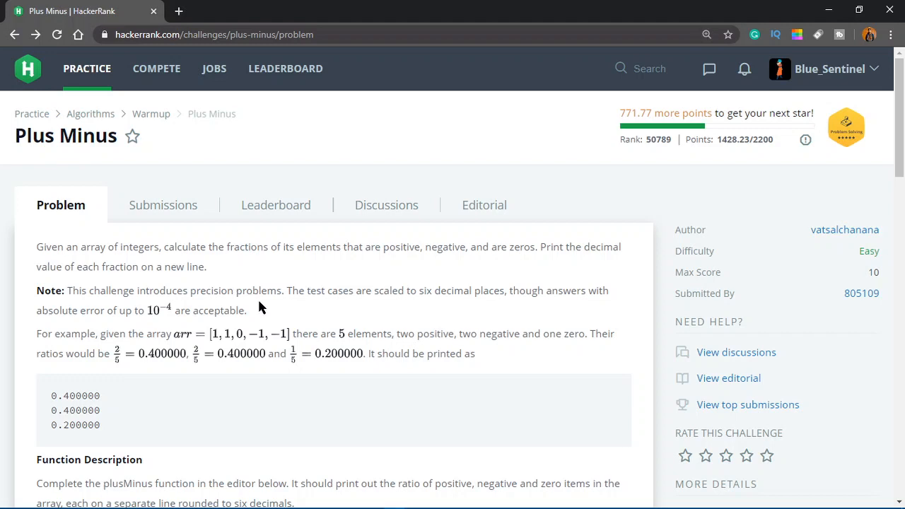
Scroll the Plus Minus statement to the worked example and its six-decimal expected output
scroll("down", 3)
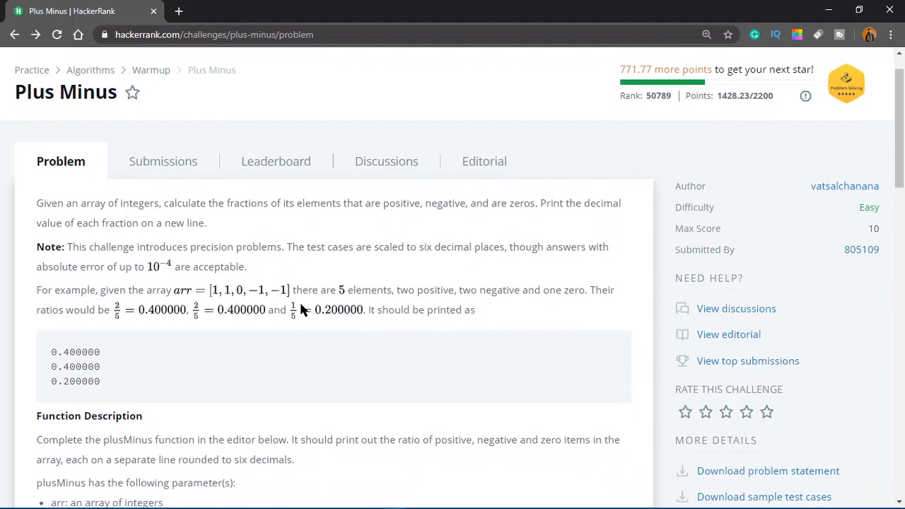
scroll("down", 3)
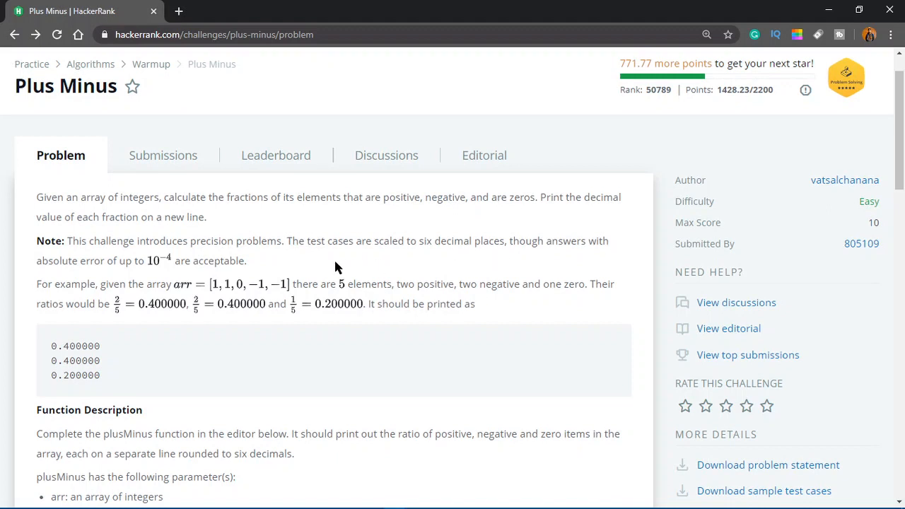
mouse_move(84, 277)
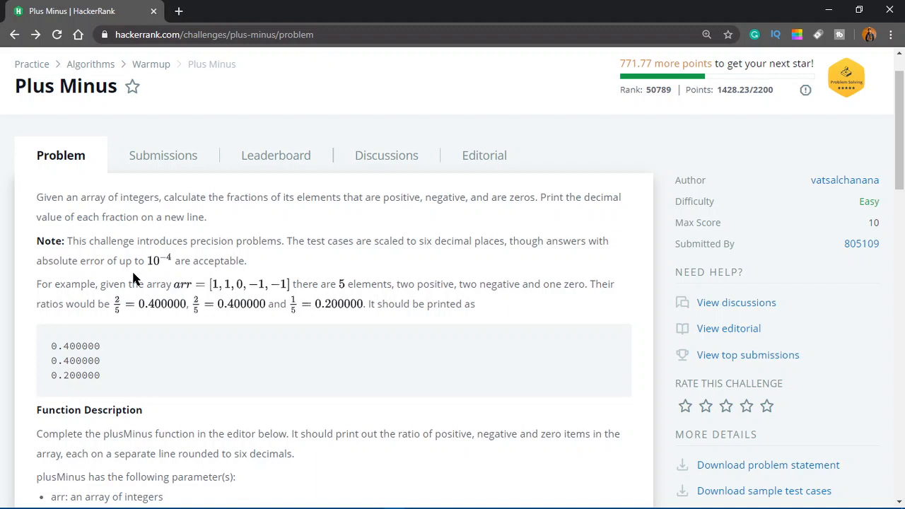
mouse_move(174, 279)
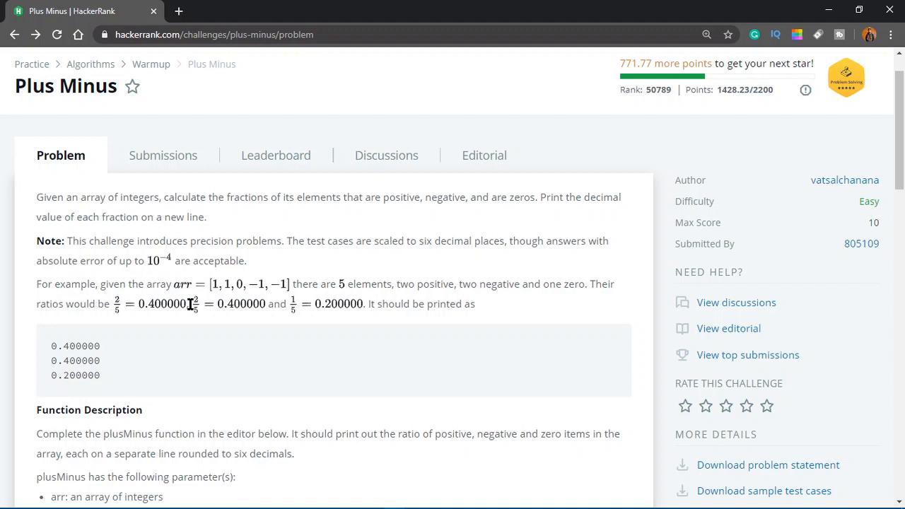
mouse_move(274, 300)
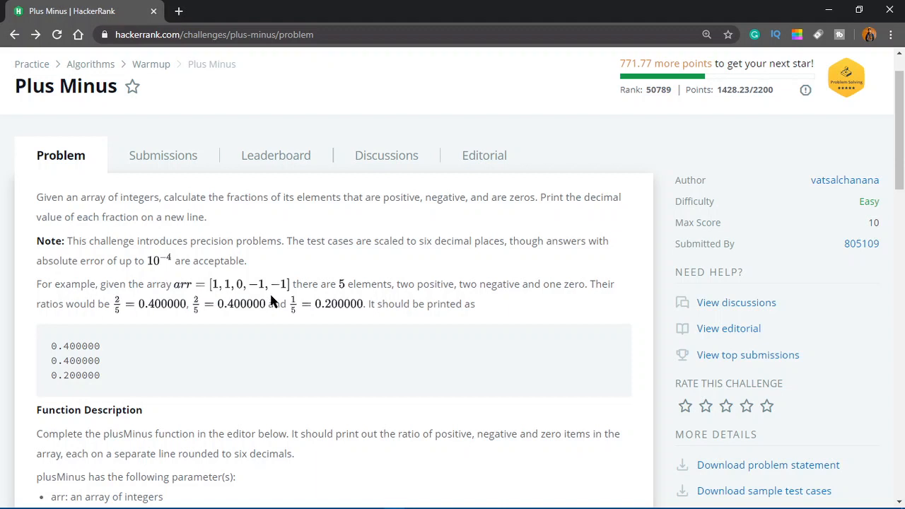
mouse_move(368, 300)
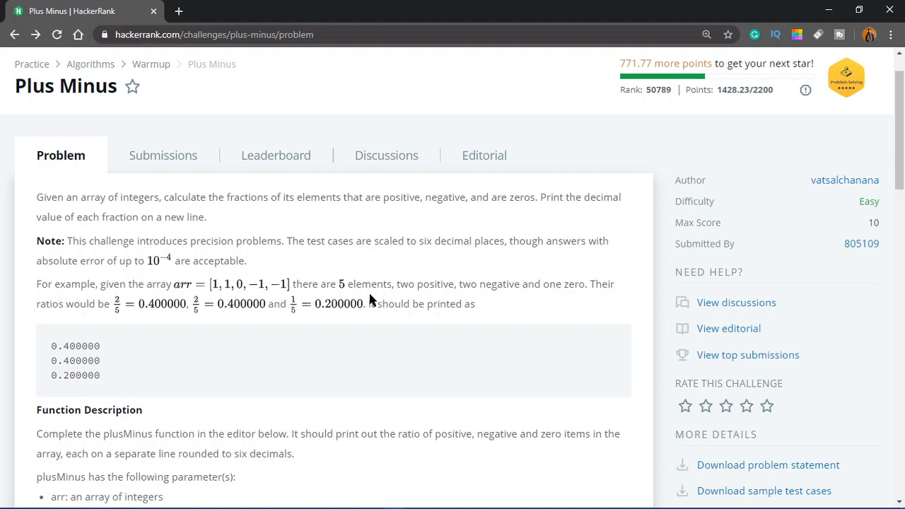
mouse_move(559, 301)
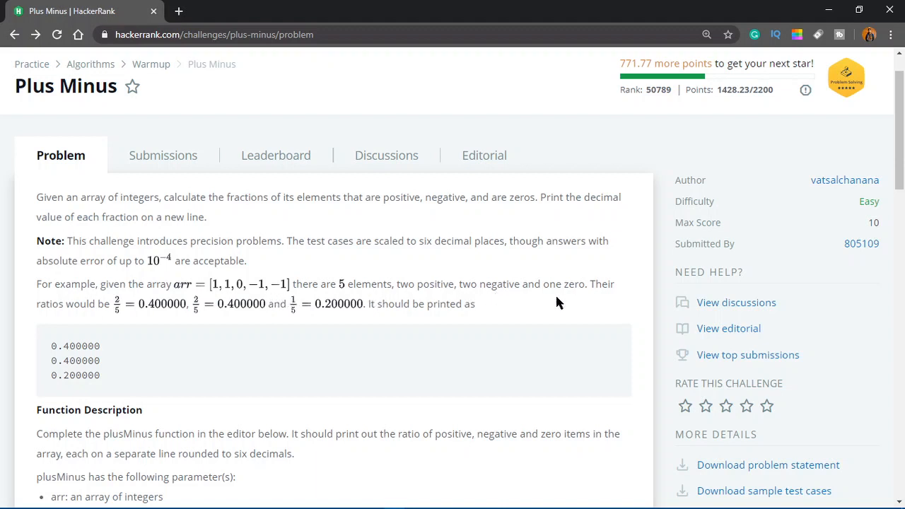
mouse_move(110, 326)
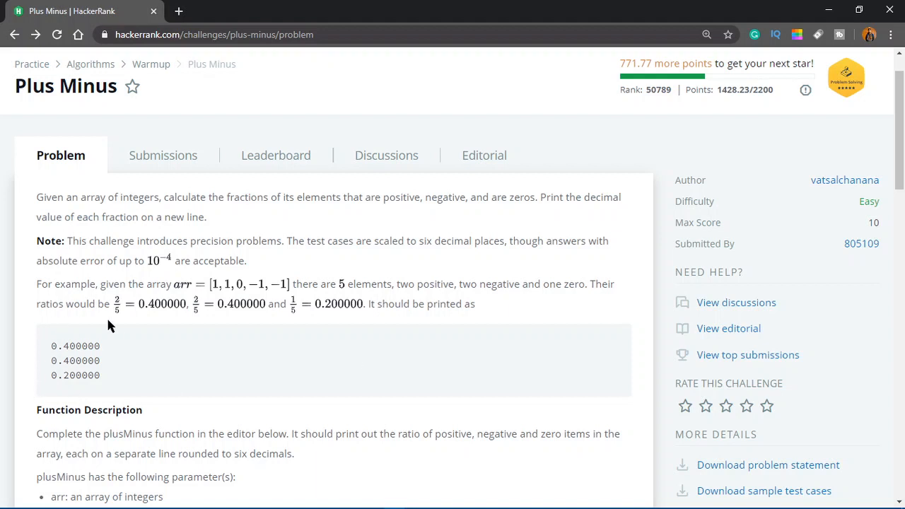
mouse_move(30, 317)
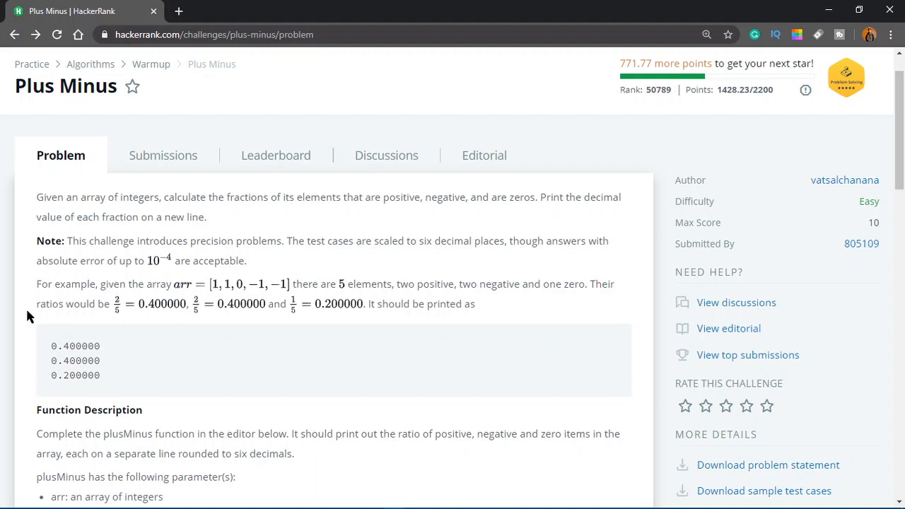
mouse_move(179, 293)
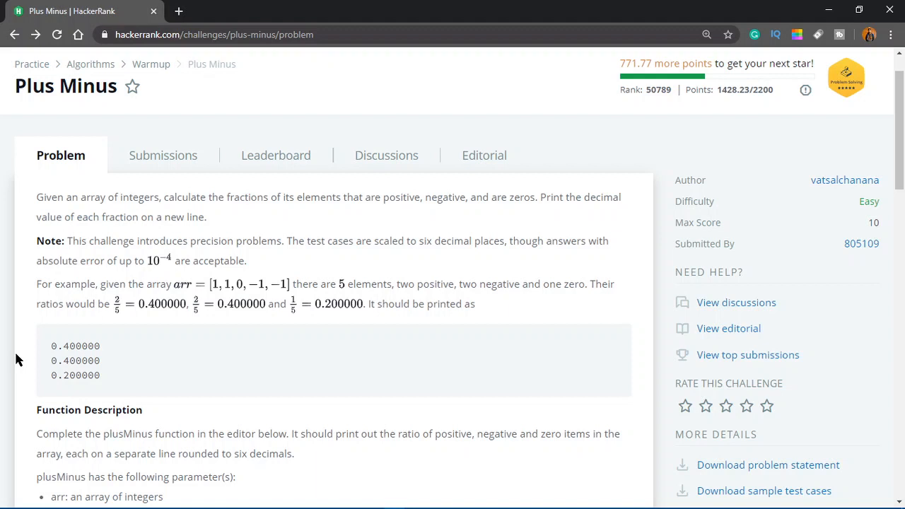
mouse_move(221, 295)
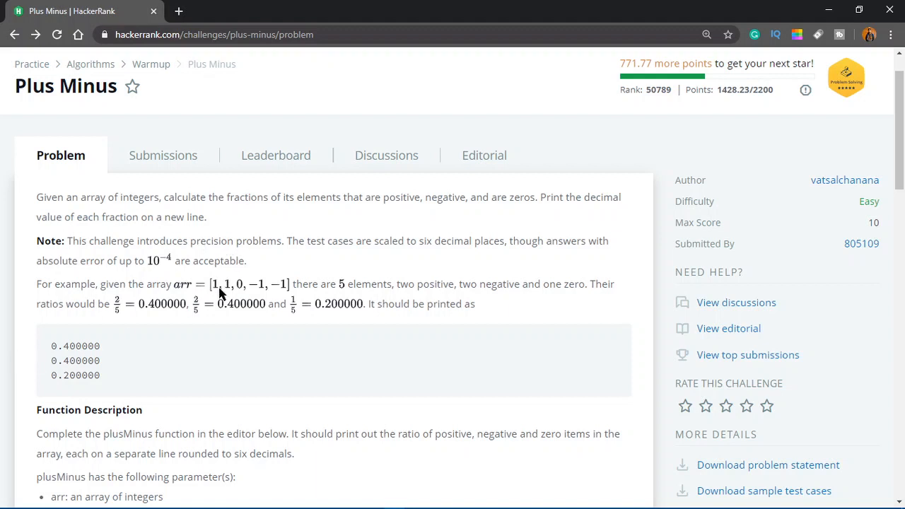
mouse_move(289, 290)
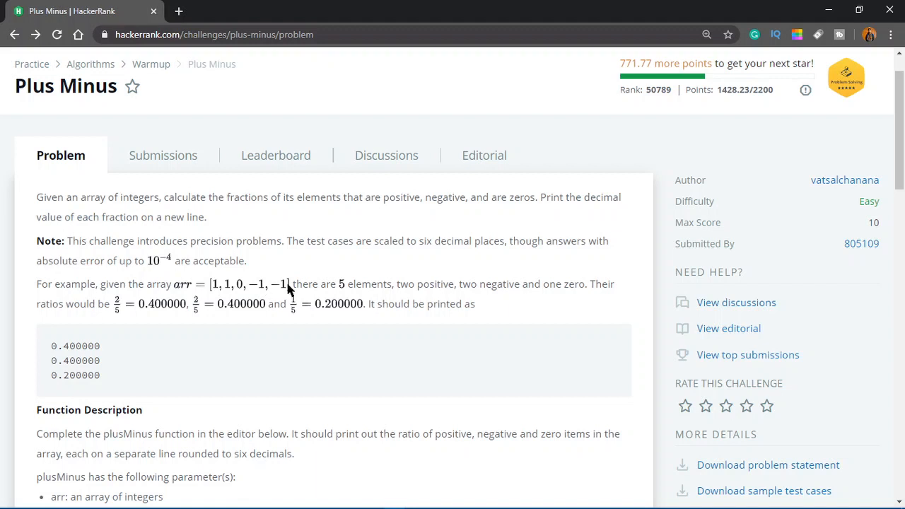
mouse_move(217, 285)
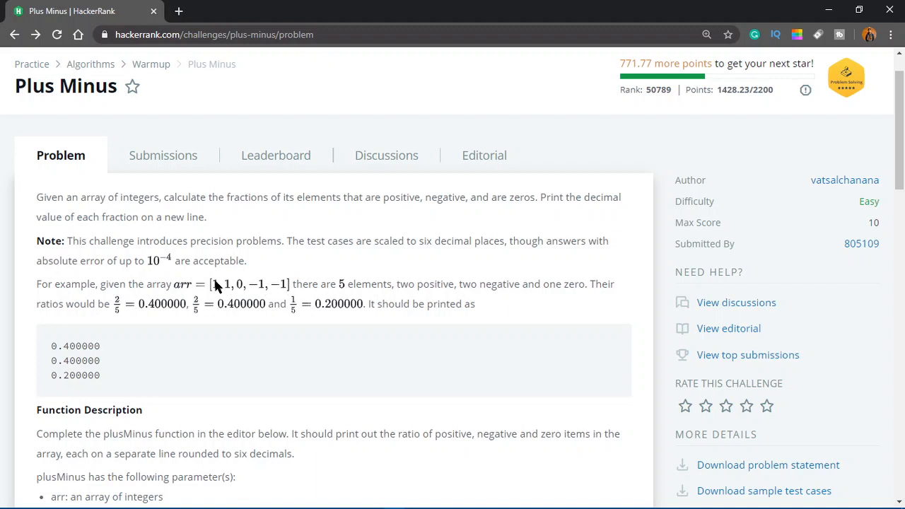
mouse_move(221, 293)
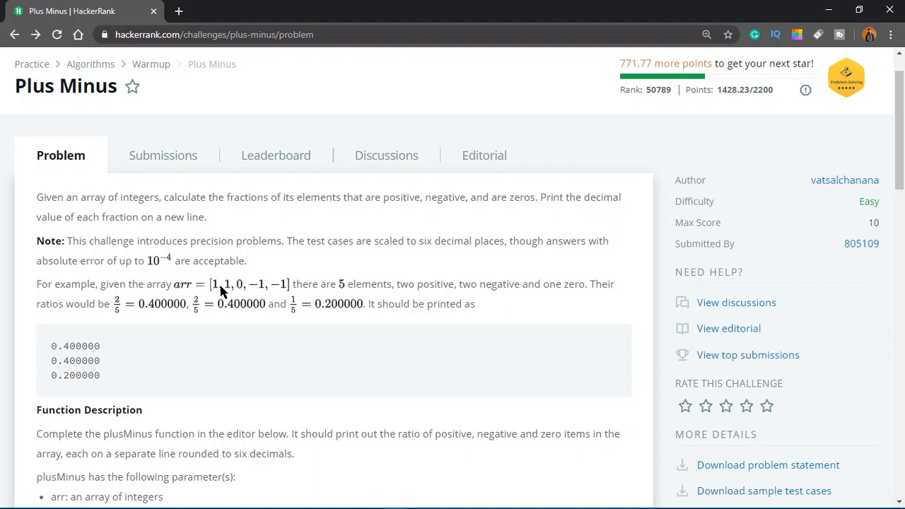
mouse_move(215, 290)
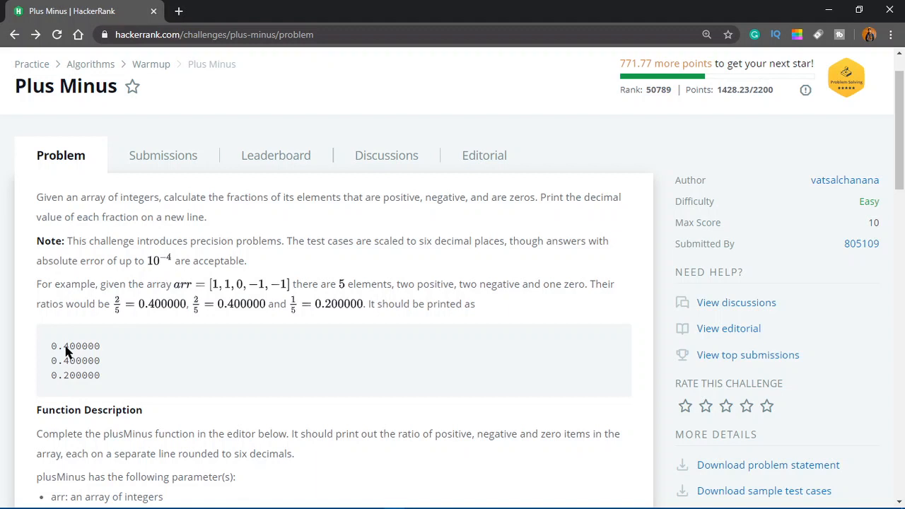
mouse_move(68, 357)
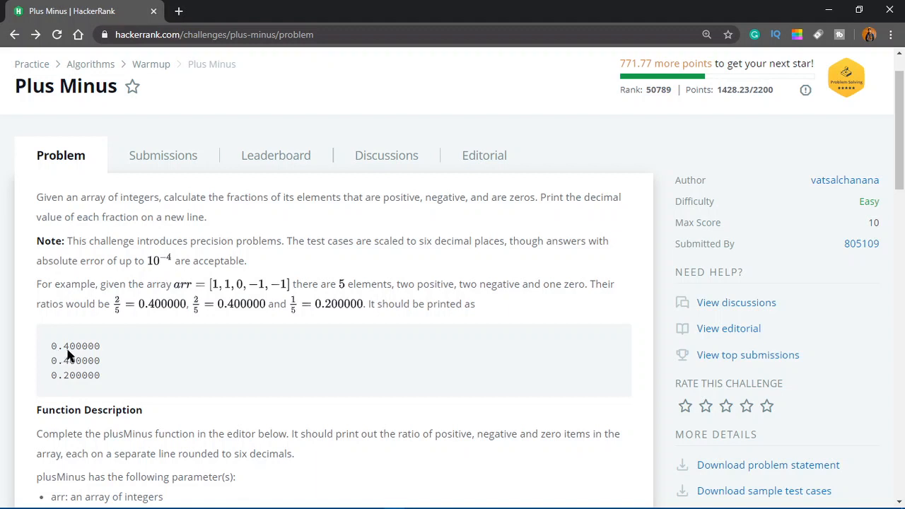
mouse_move(64, 358)
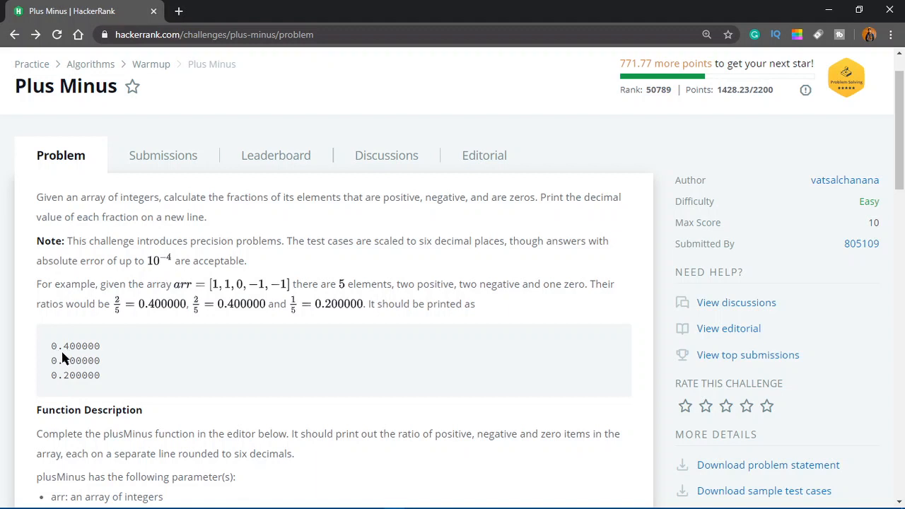
double_click(76, 346)
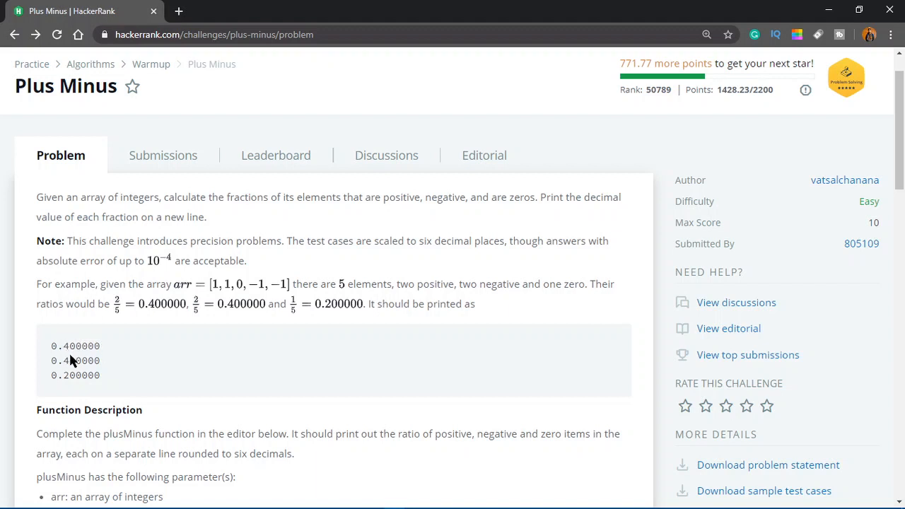
mouse_move(4, 403)
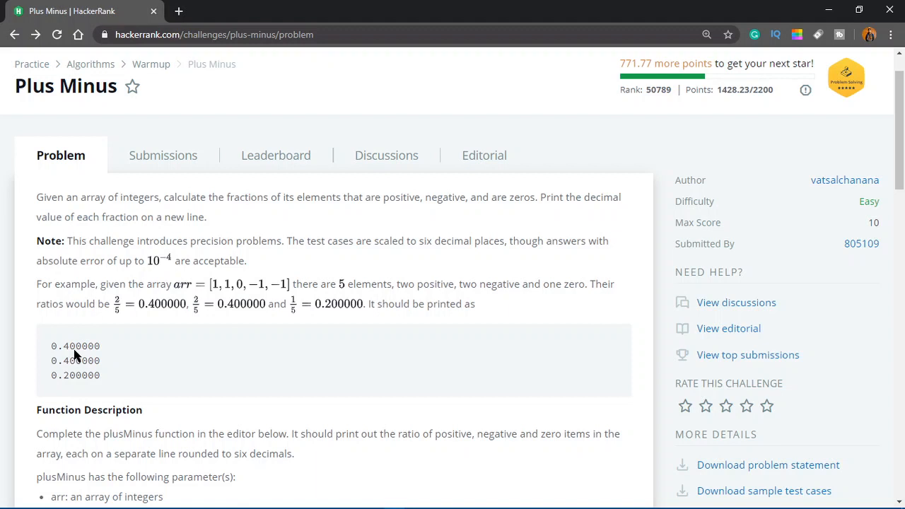
mouse_move(201, 317)
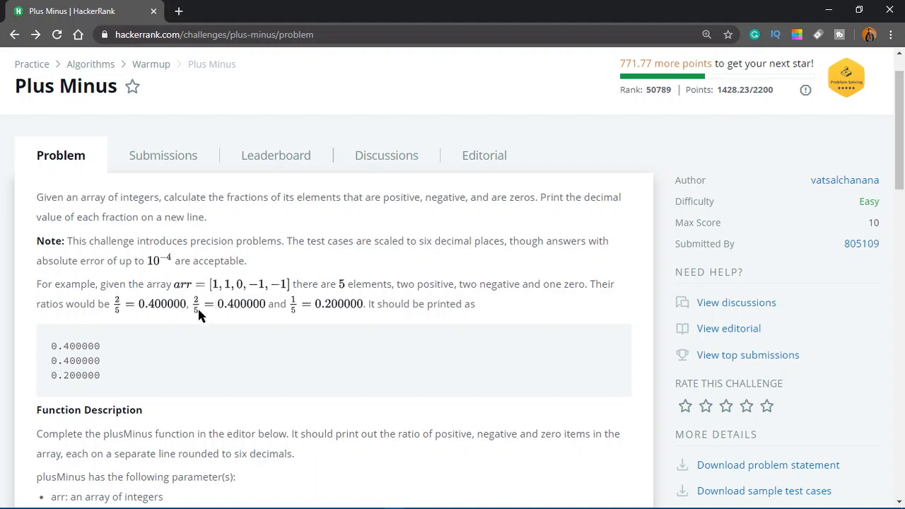
mouse_move(201, 324)
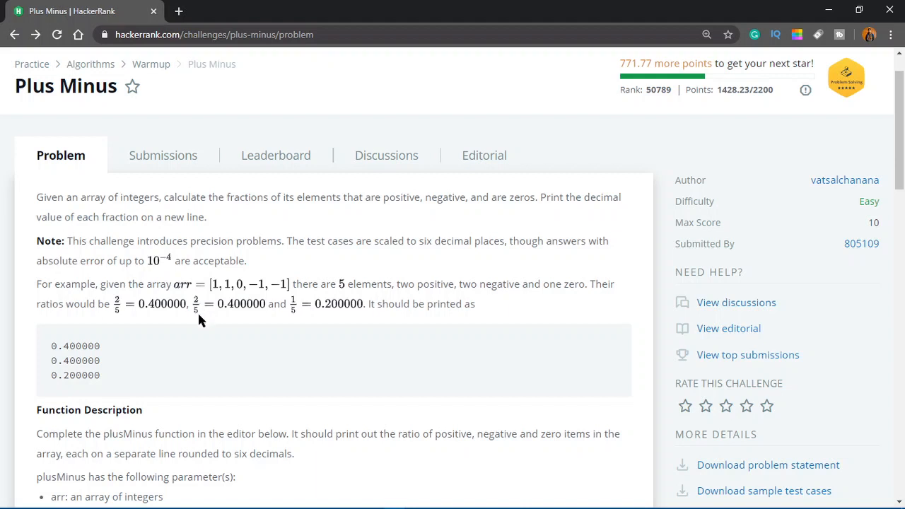
mouse_move(290, 284)
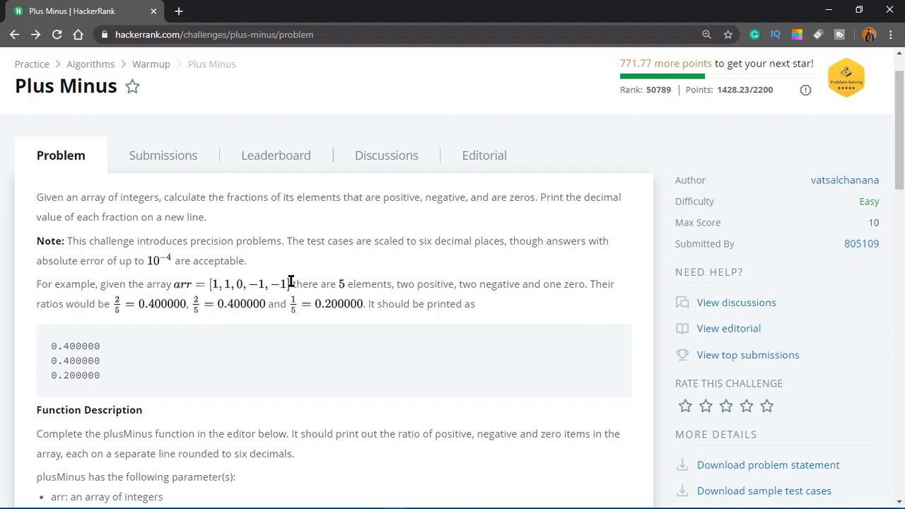
mouse_move(295, 309)
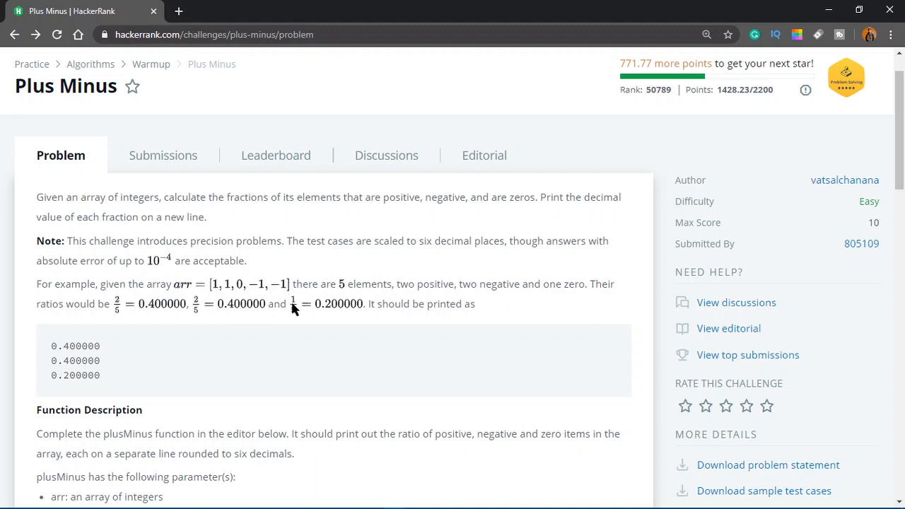
mouse_move(337, 312)
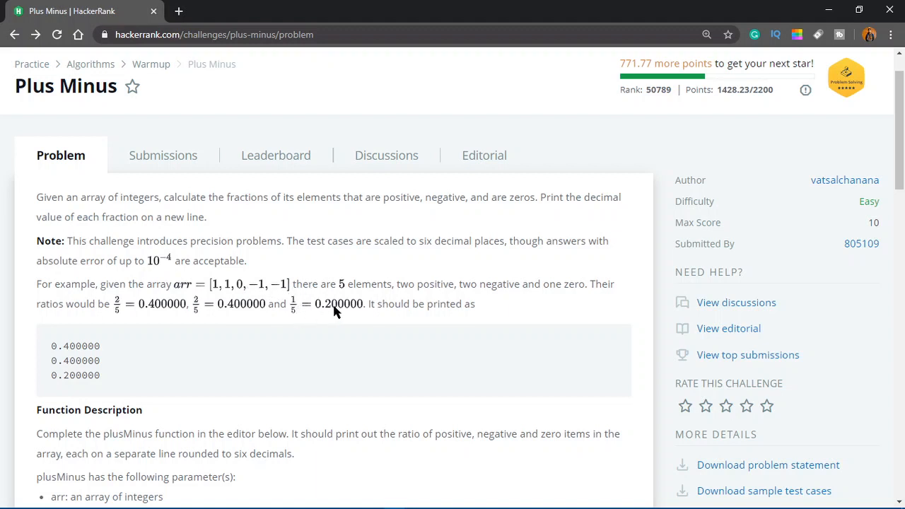
mouse_move(387, 319)
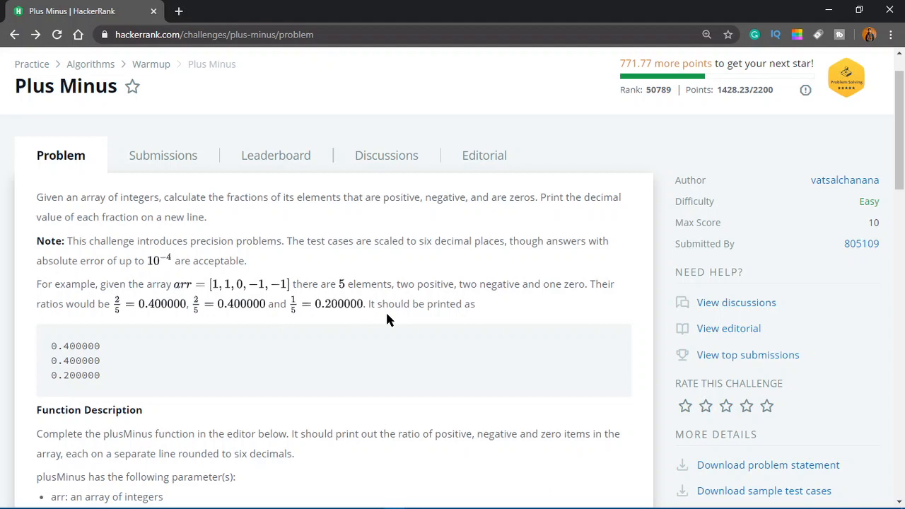
scroll("down", 3)
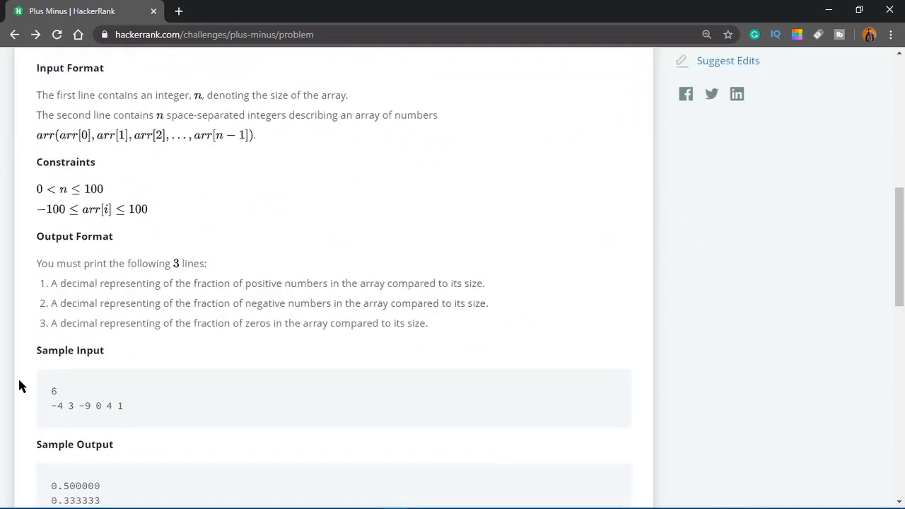
scroll("down", 3)
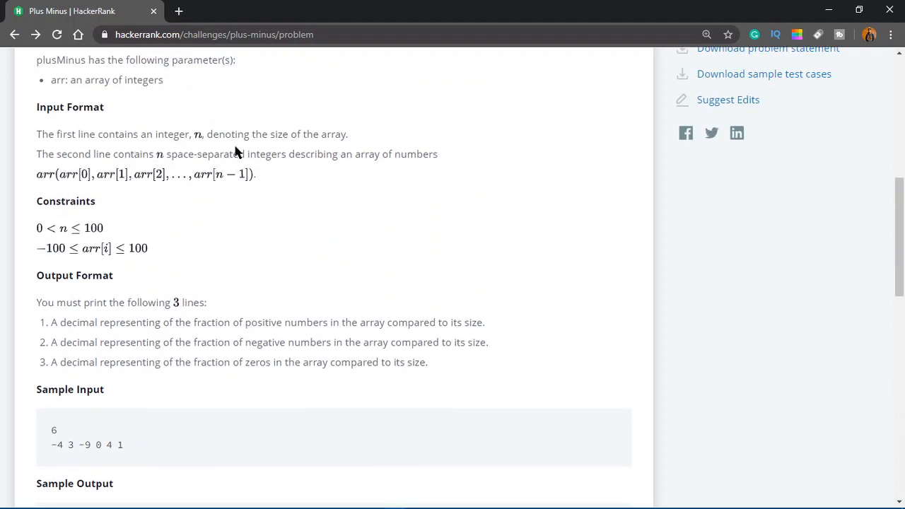
mouse_move(72, 138)
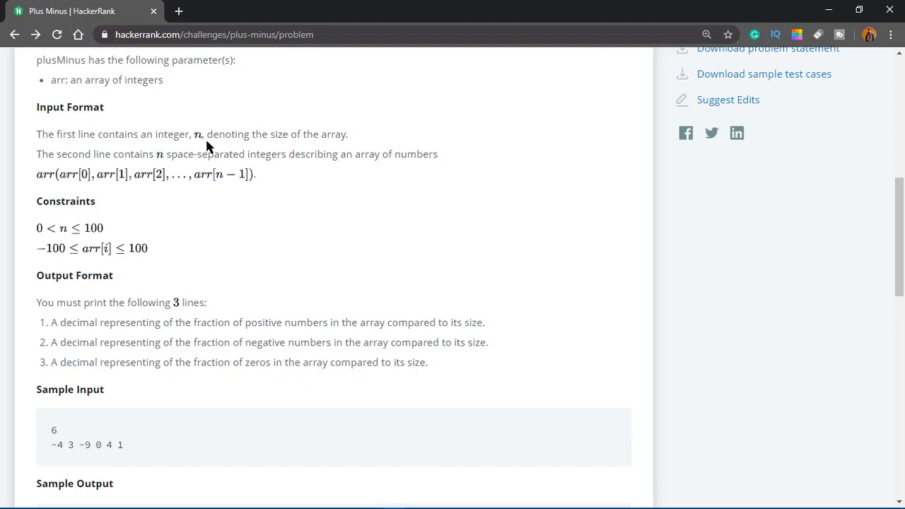
mouse_move(106, 159)
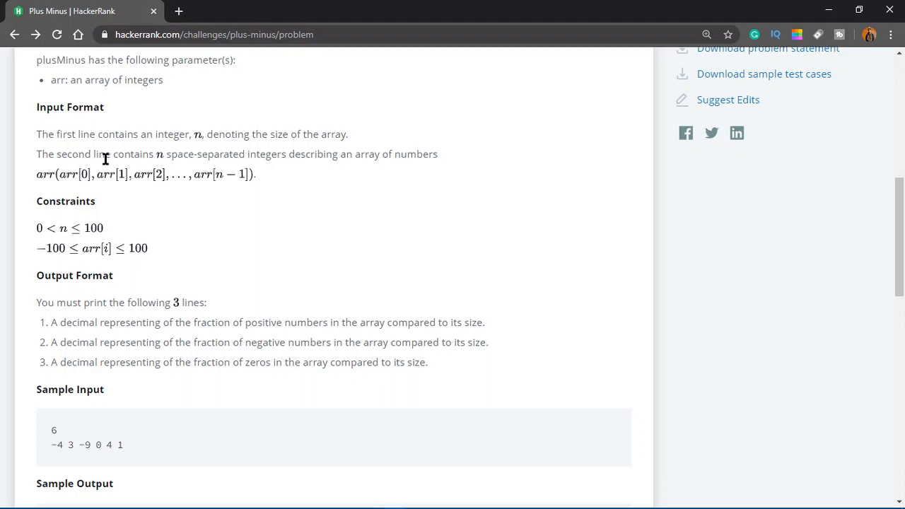
mouse_move(307, 175)
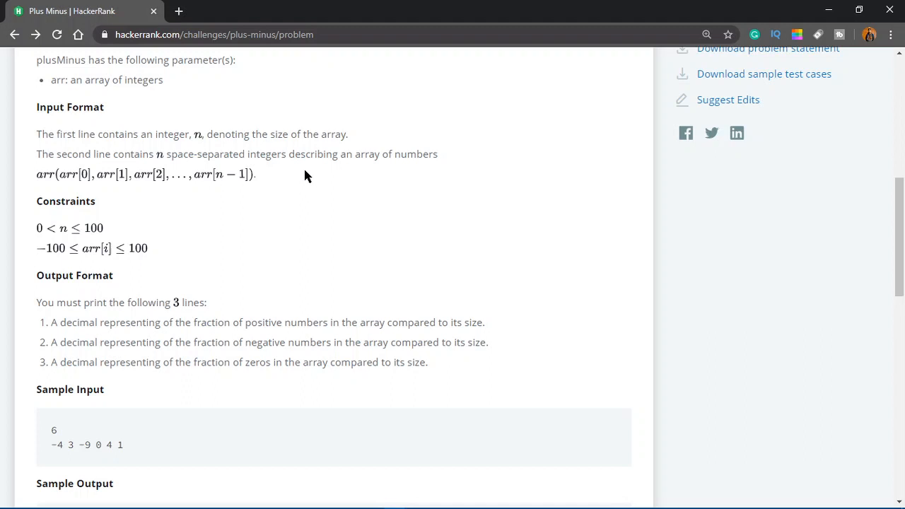
mouse_move(380, 184)
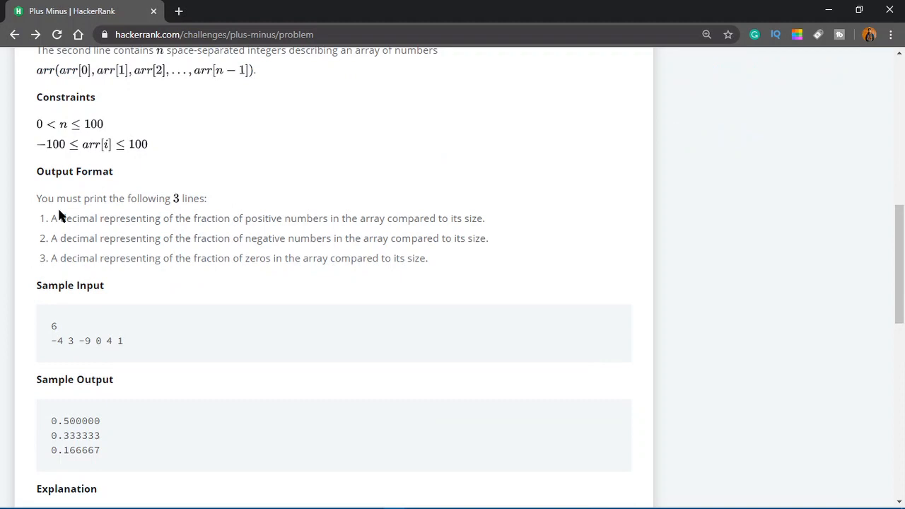
mouse_move(55, 198)
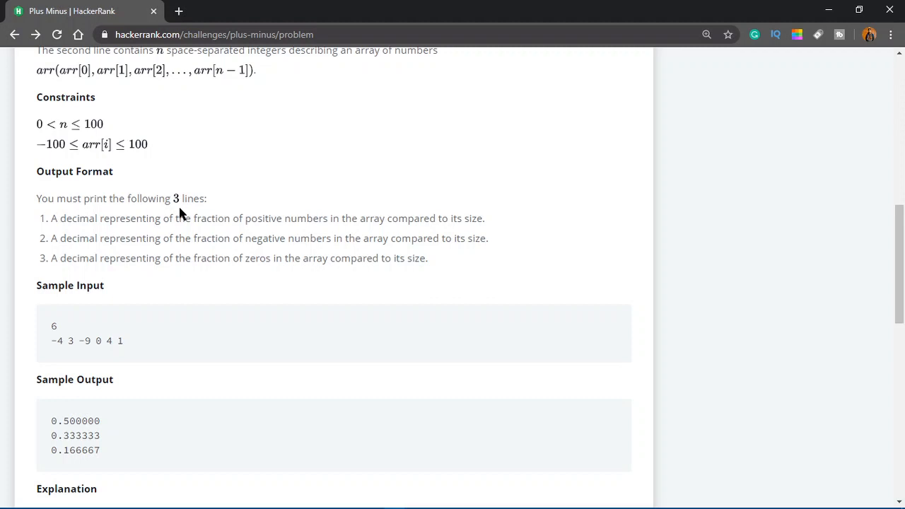
mouse_move(149, 236)
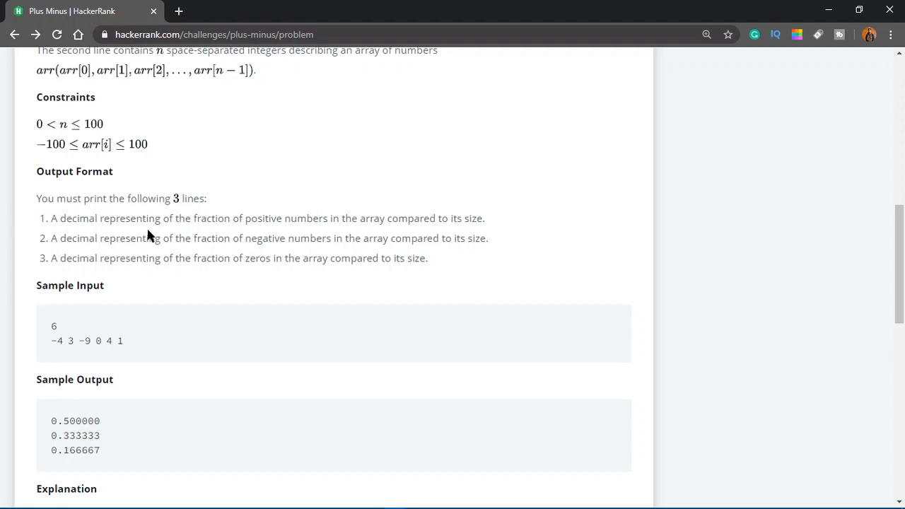
mouse_move(275, 256)
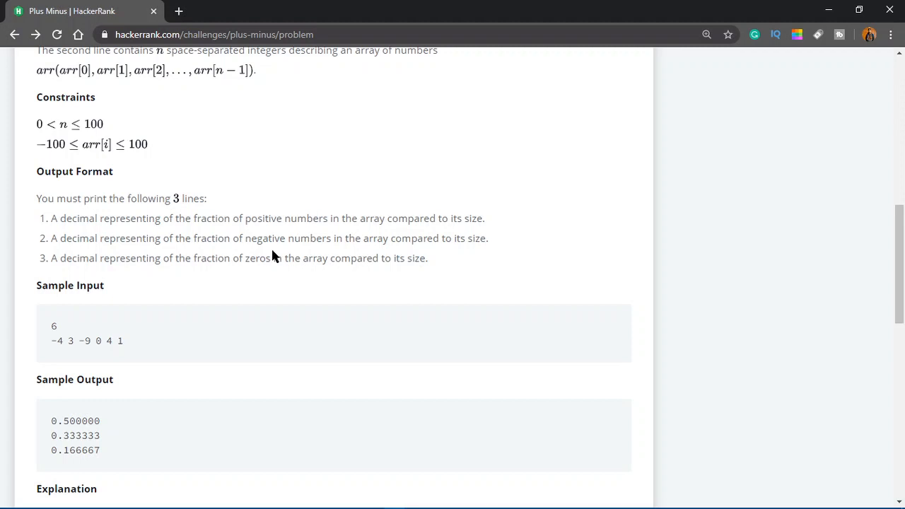
scroll("down", 3)
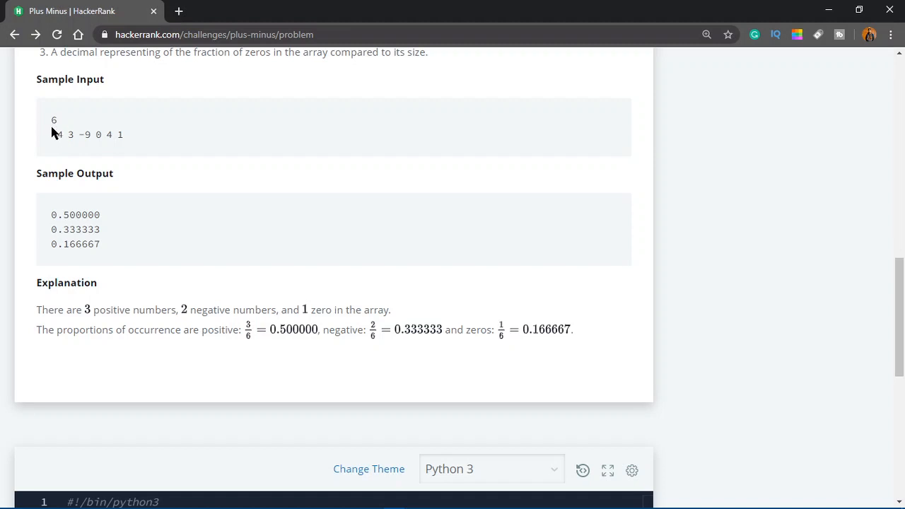
mouse_move(85, 145)
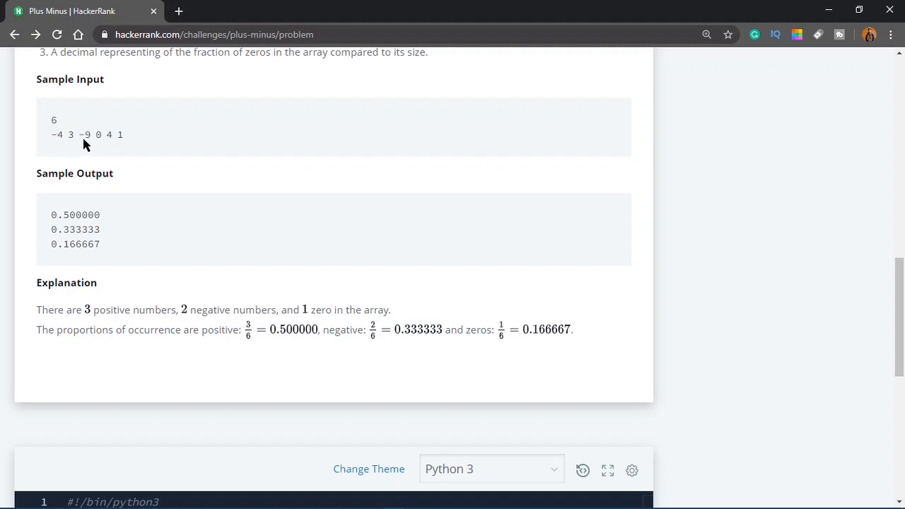
mouse_move(85, 136)
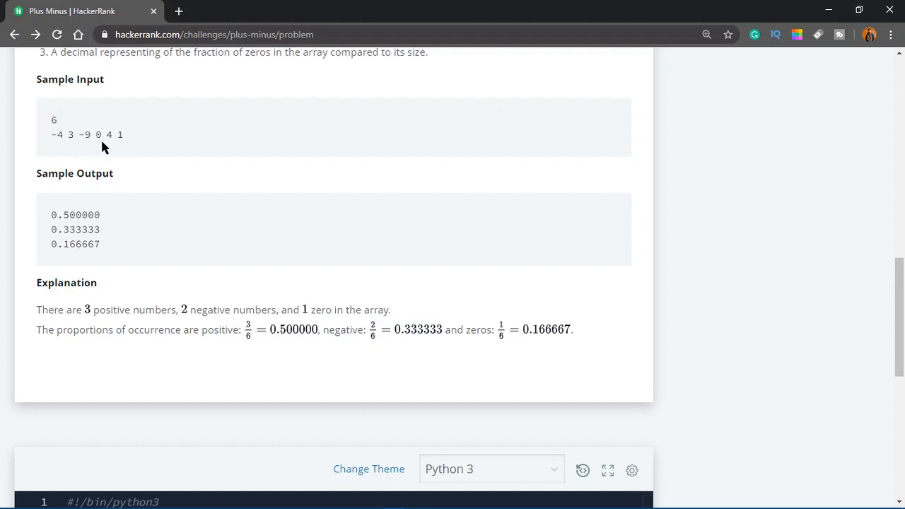
mouse_move(101, 141)
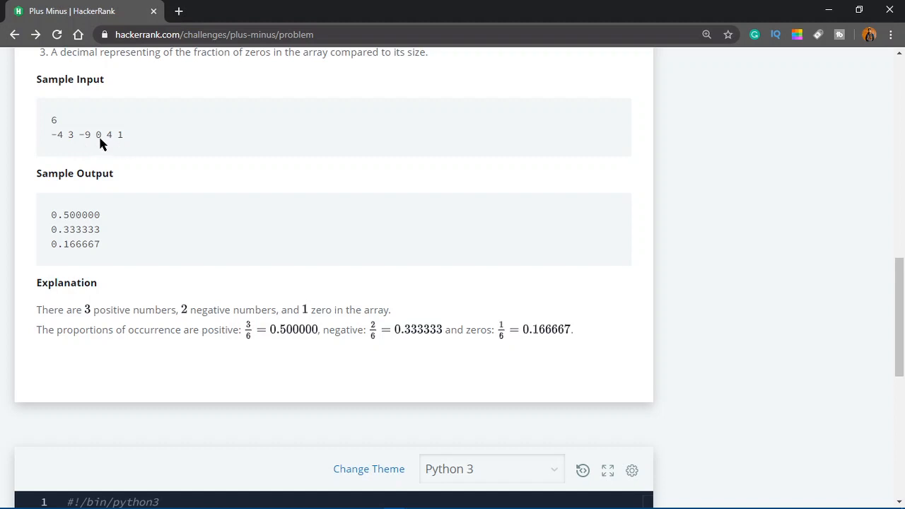
mouse_move(61, 200)
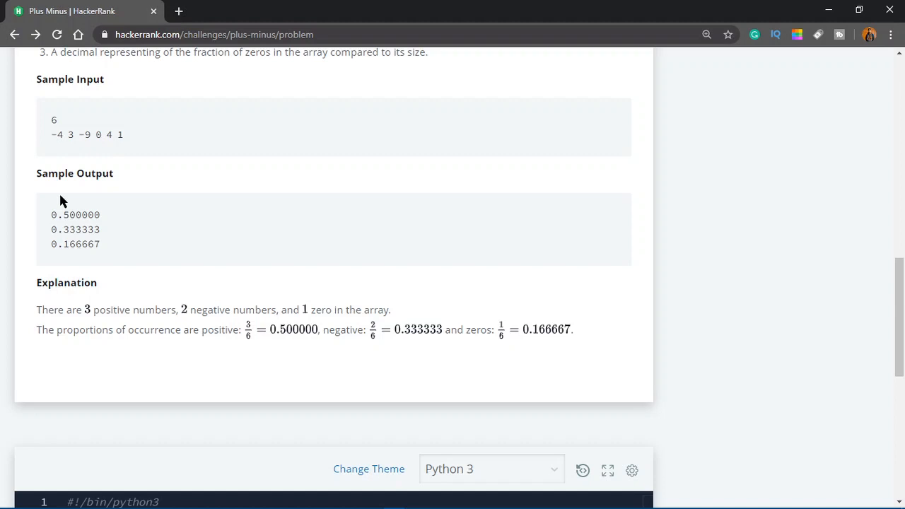
mouse_move(102, 143)
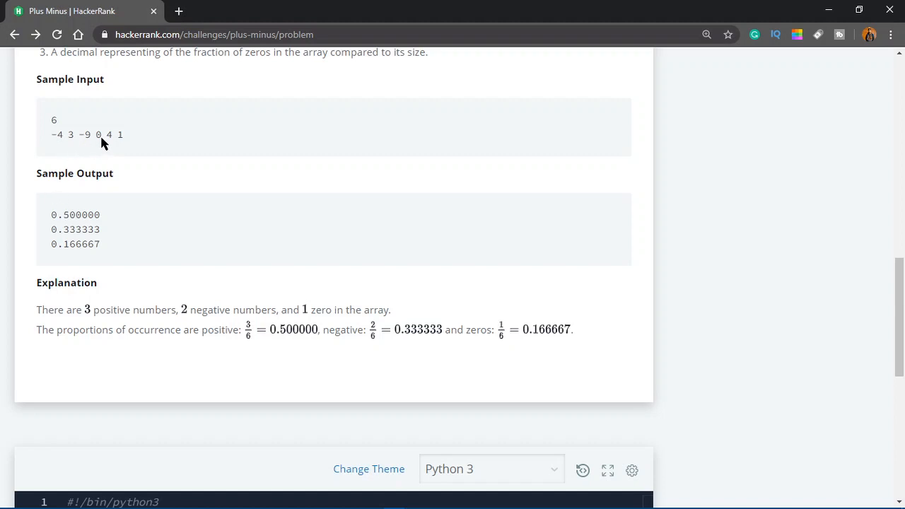
mouse_move(118, 147)
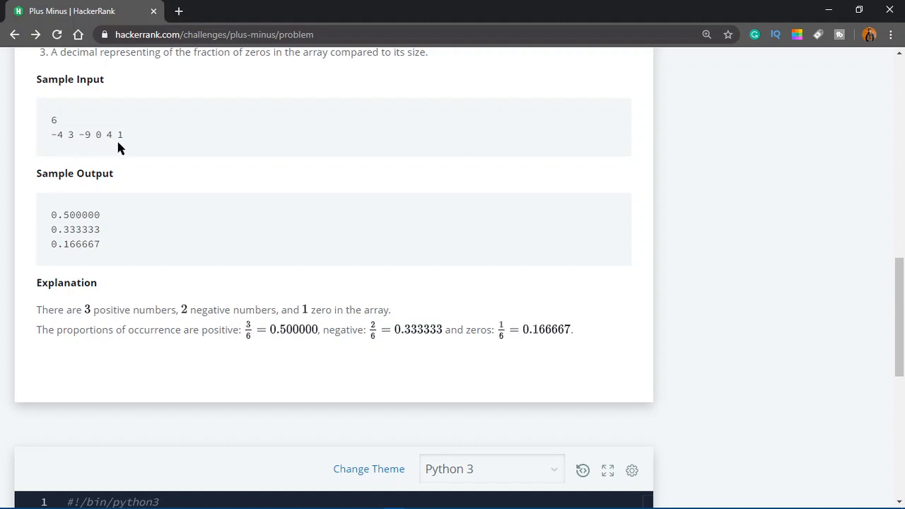
mouse_move(221, 309)
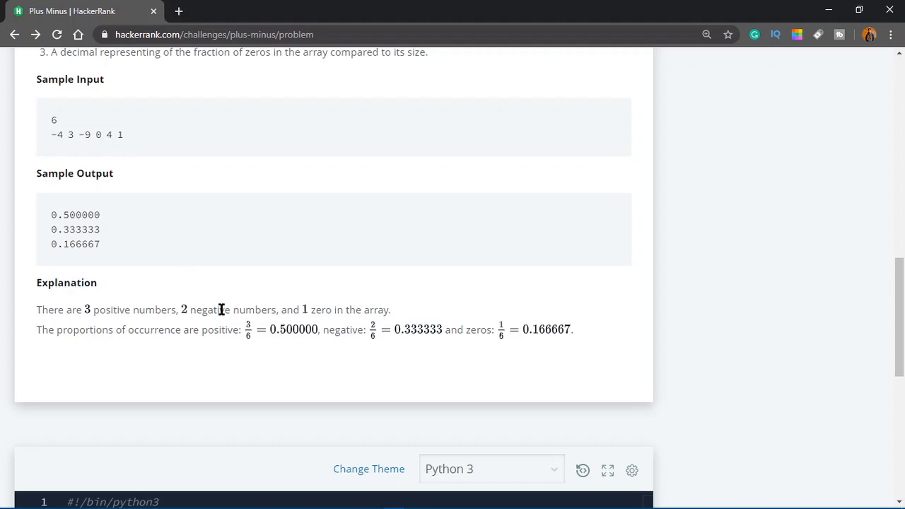
mouse_move(104, 153)
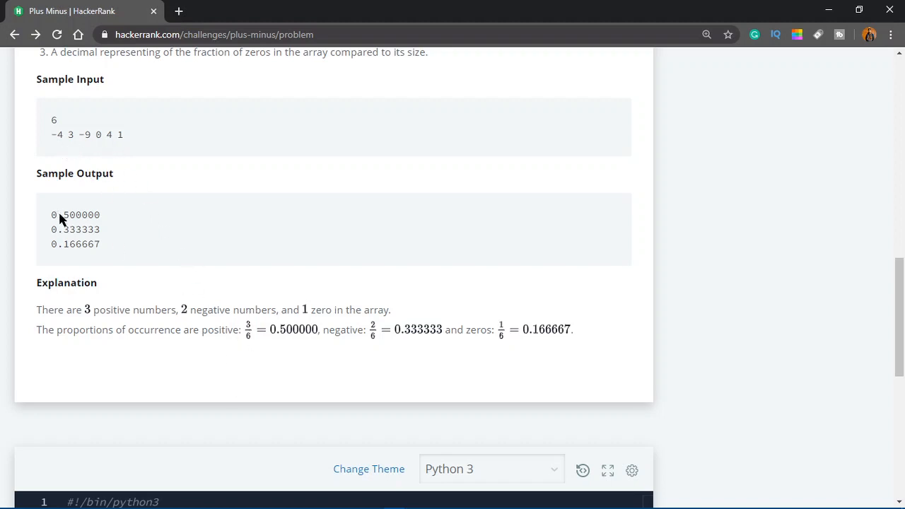
mouse_move(95, 221)
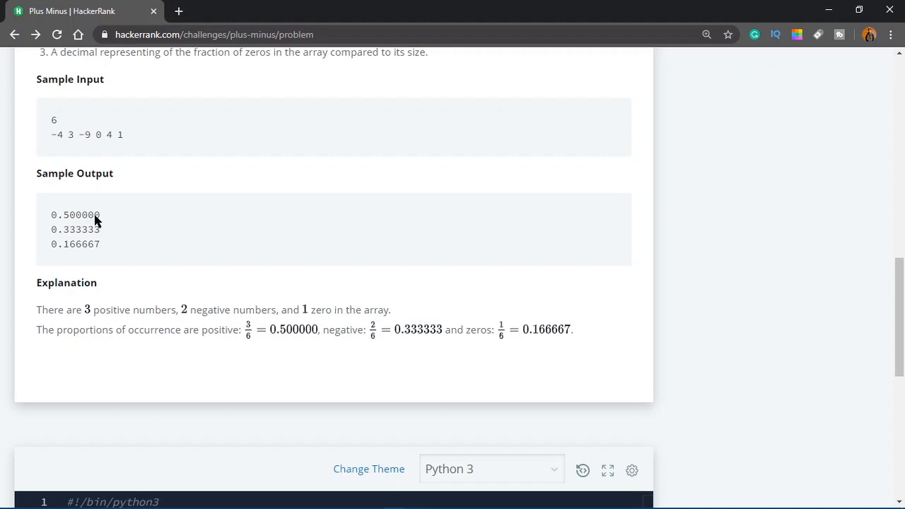
mouse_move(88, 148)
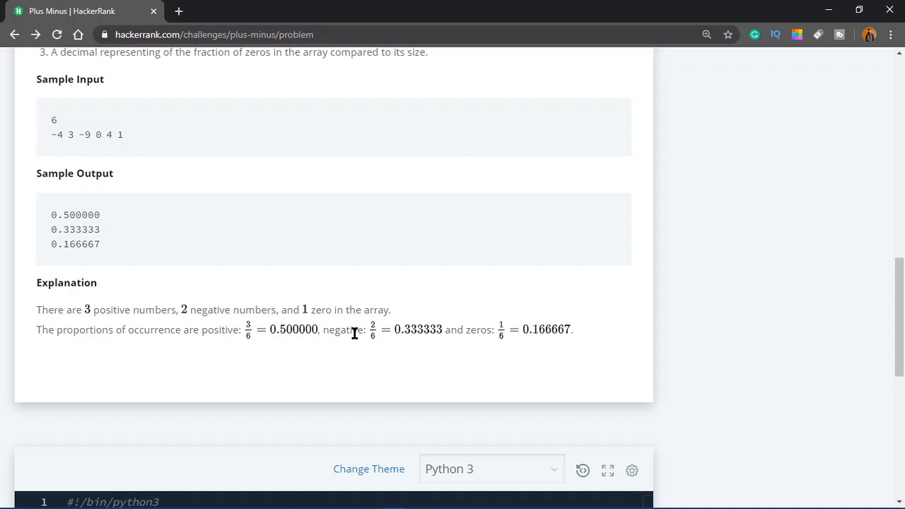
mouse_move(425, 340)
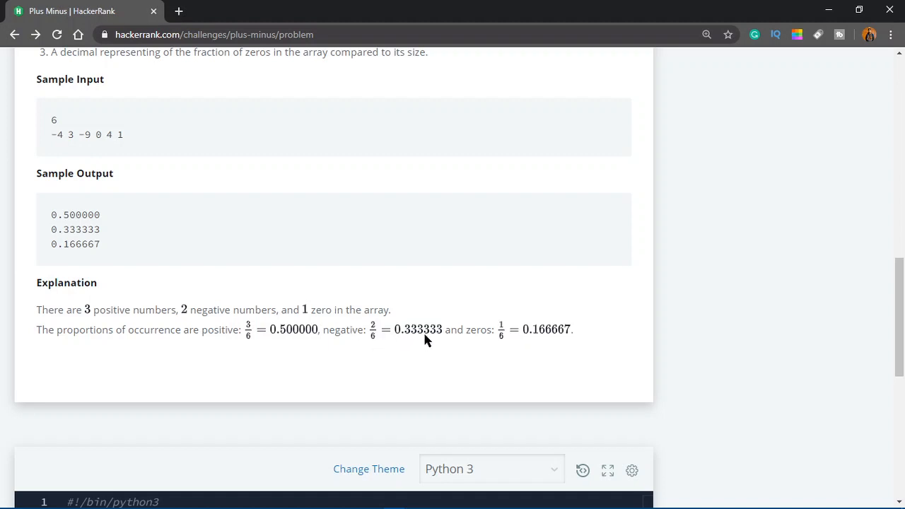
mouse_move(263, 304)
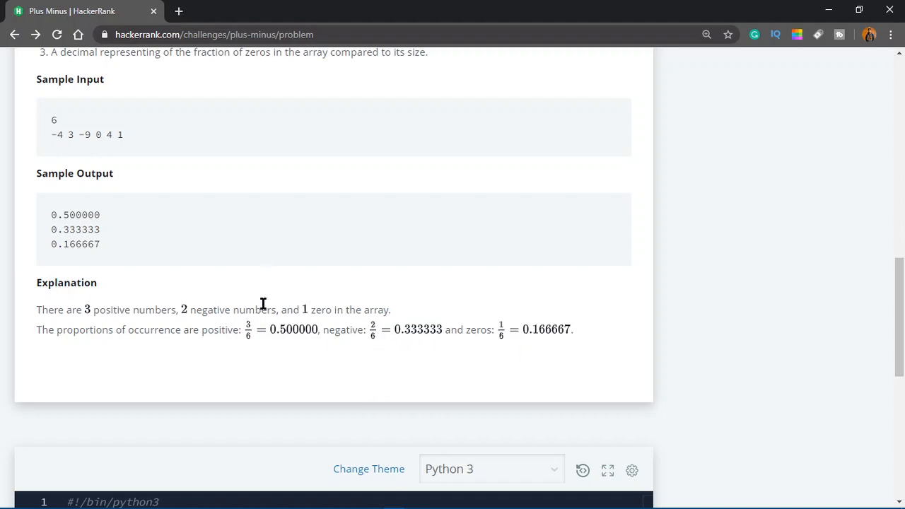
mouse_move(60, 177)
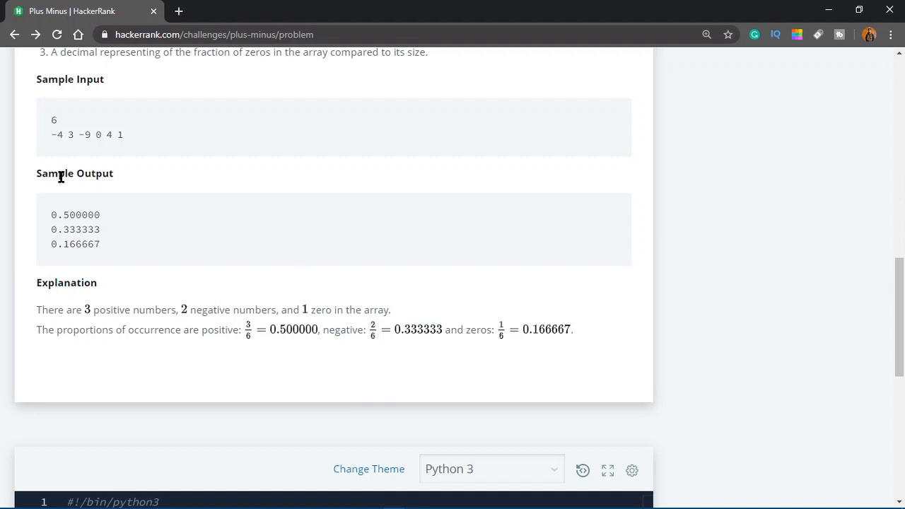
mouse_move(46, 240)
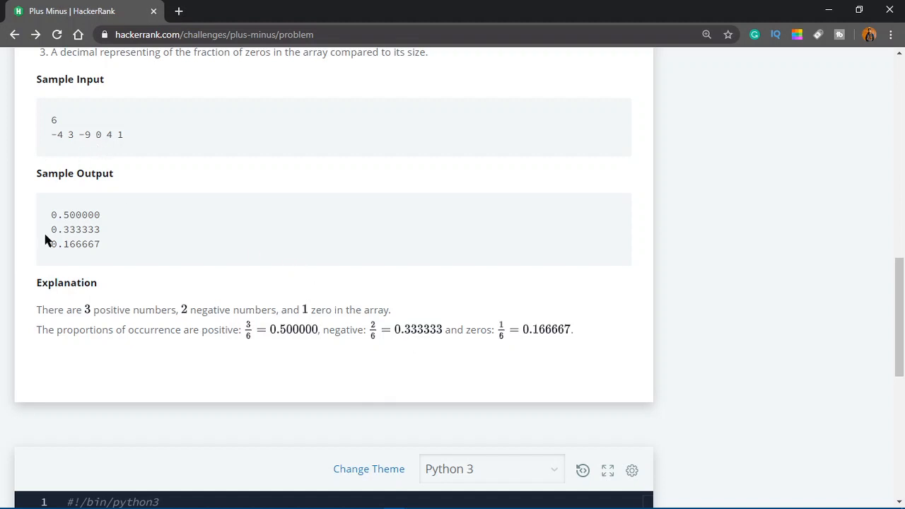
mouse_move(110, 149)
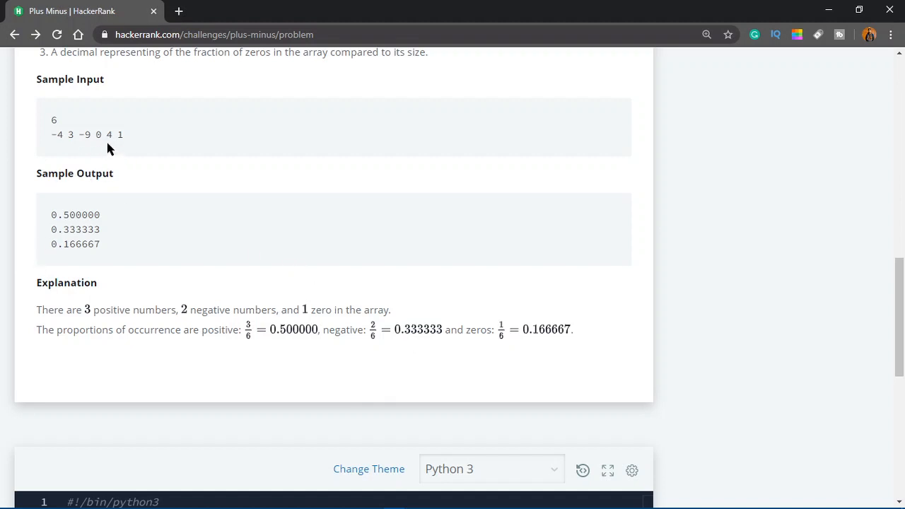
mouse_move(533, 344)
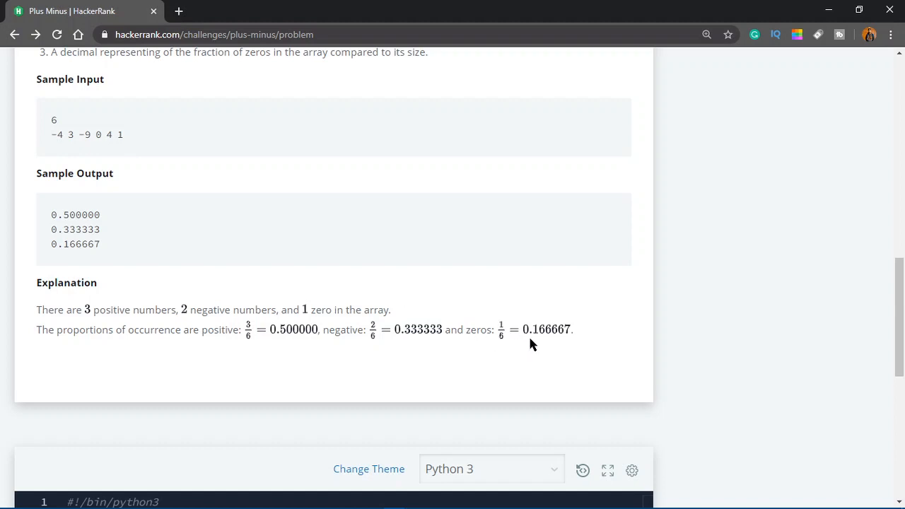
mouse_move(572, 339)
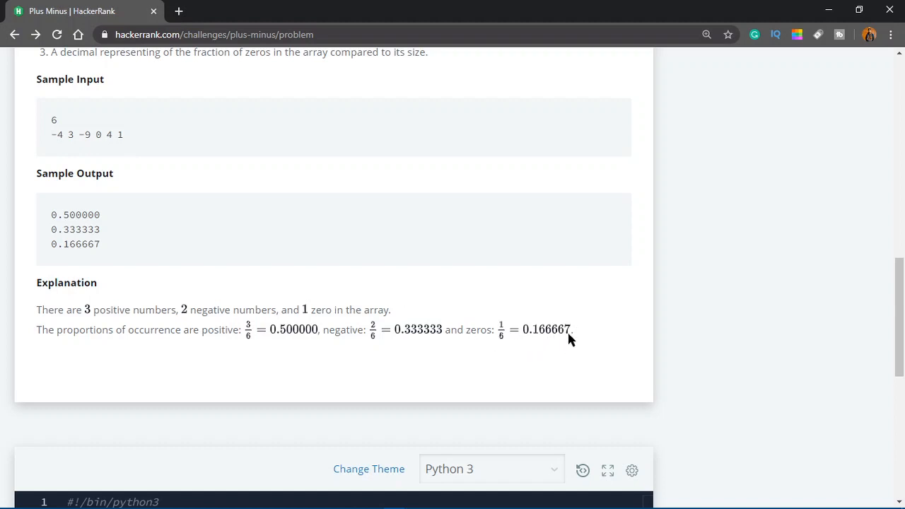
mouse_move(319, 388)
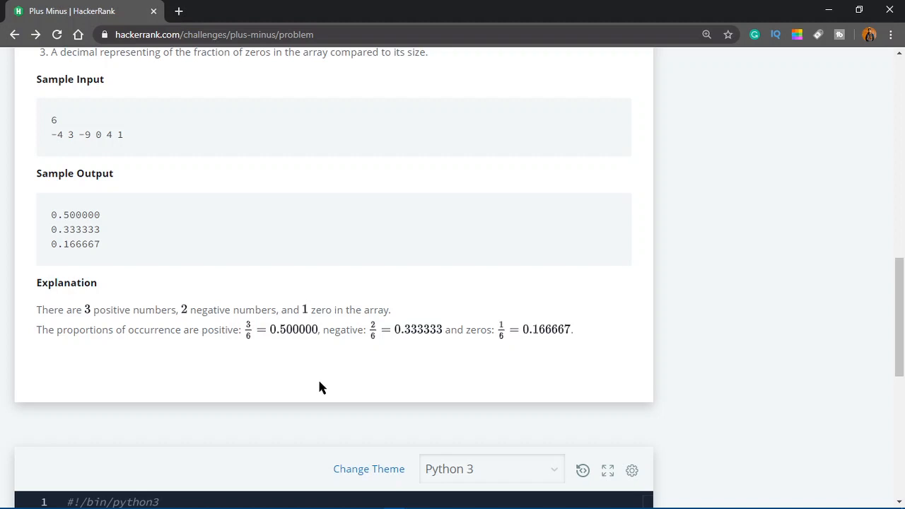
Type list(map(int, input().split())) on line 2 to read the integer array
scroll("down", 3)
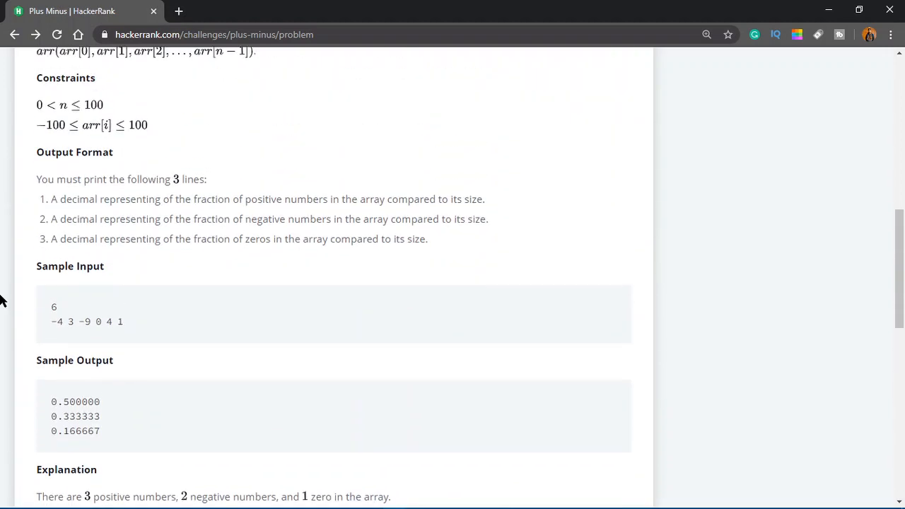
scroll("down", 3)
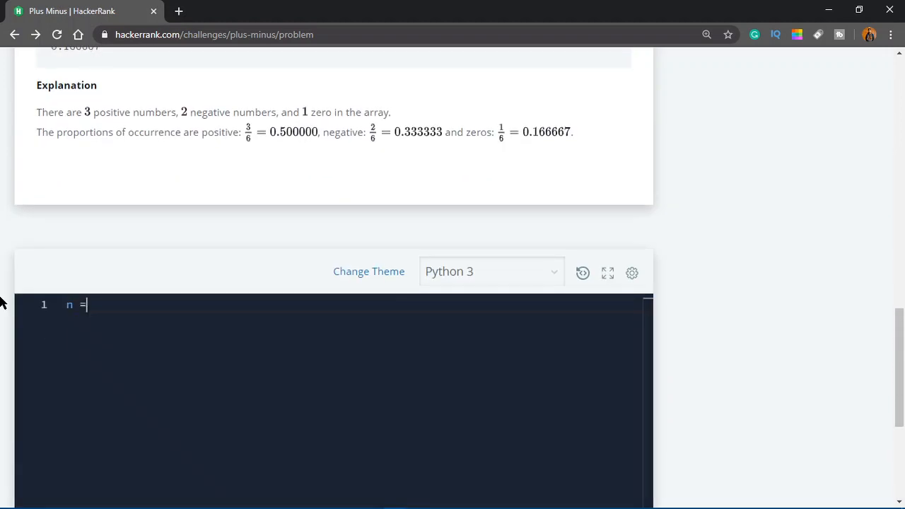
type("int(input(")
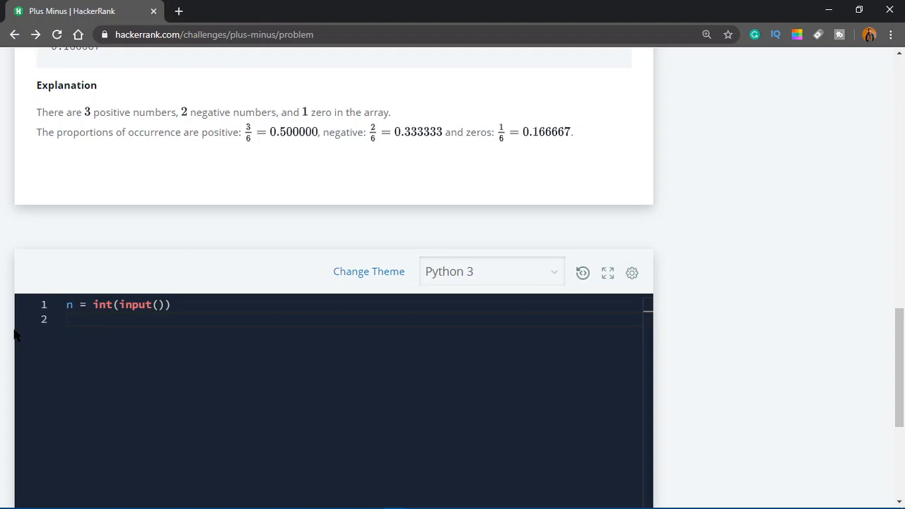
scroll("up", 3)
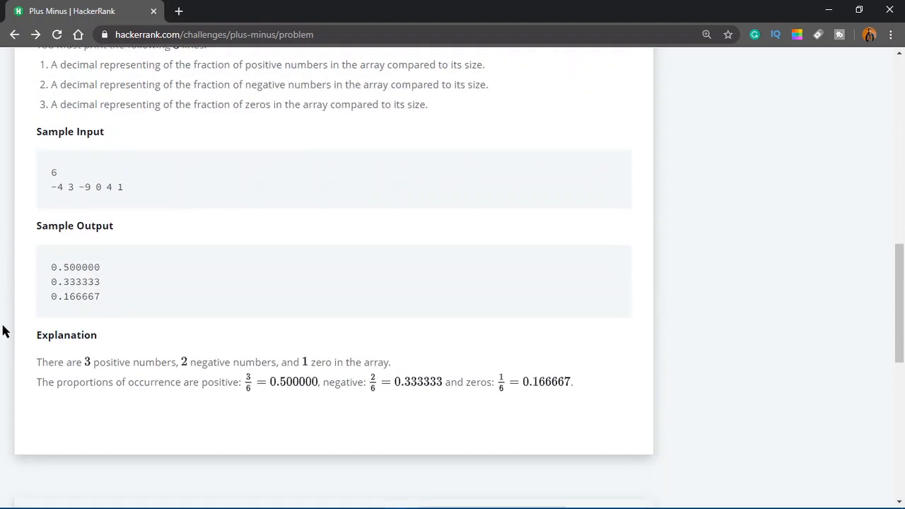
scroll("down", 3)
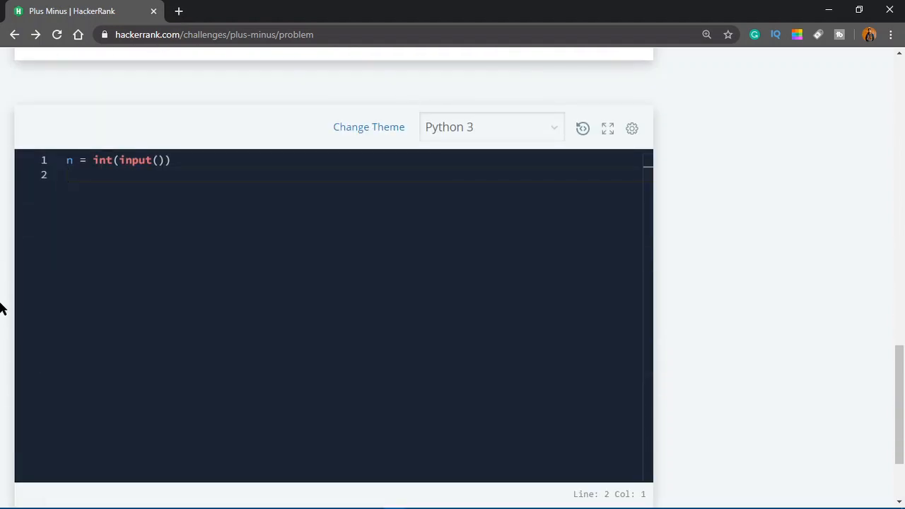
type("list")
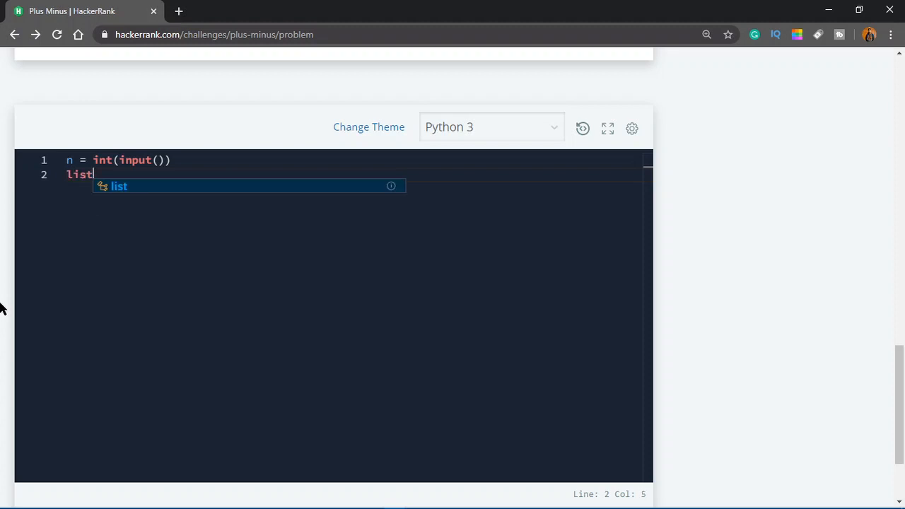
type("(map(int")
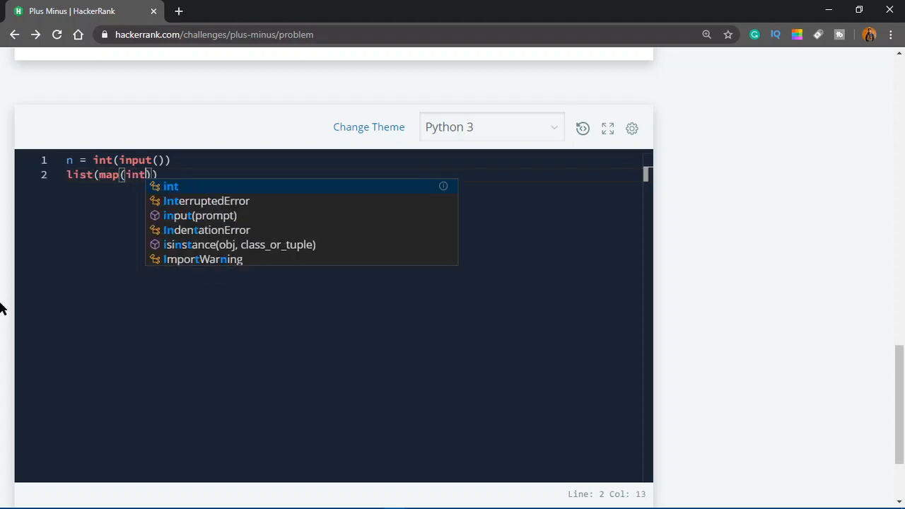
type(", input()")
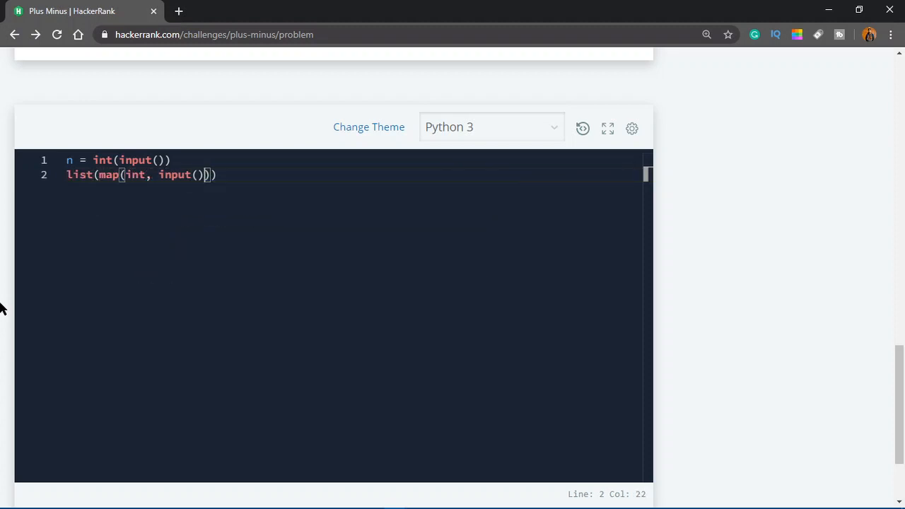
type(".split()")
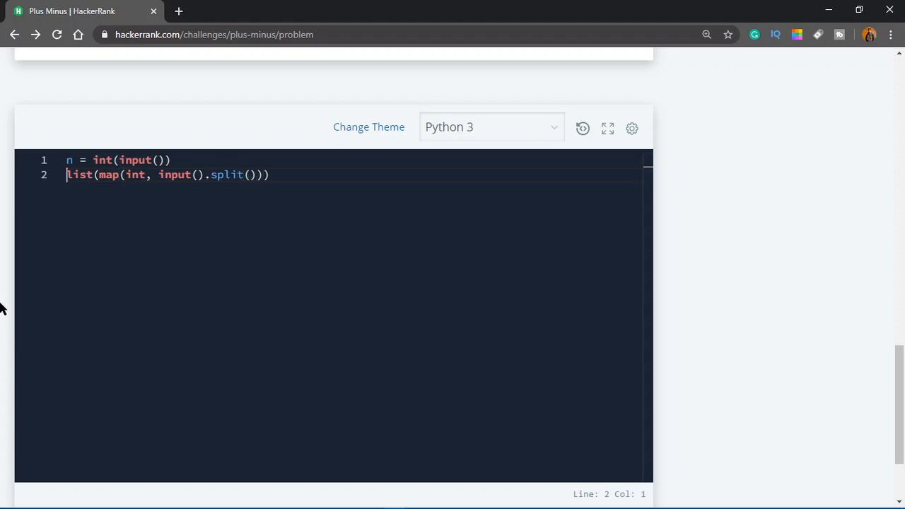
double_click(79, 174)
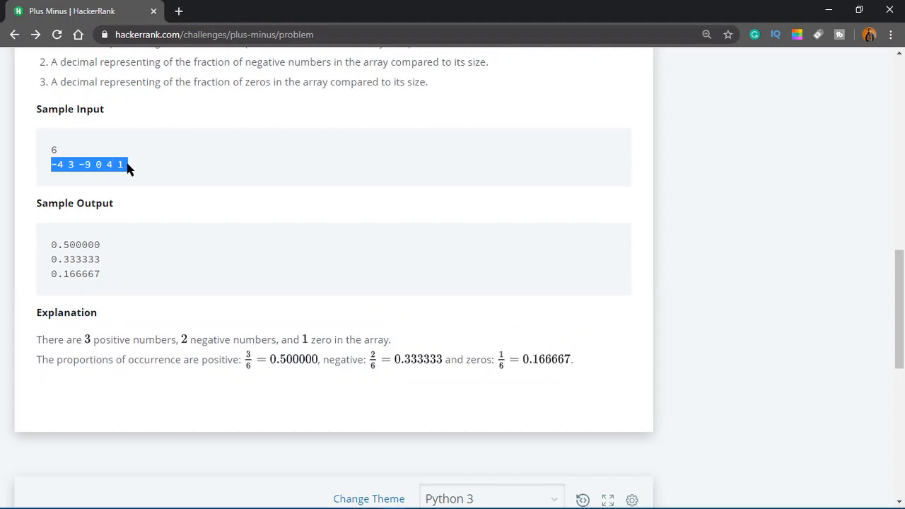
scroll("down", 3)
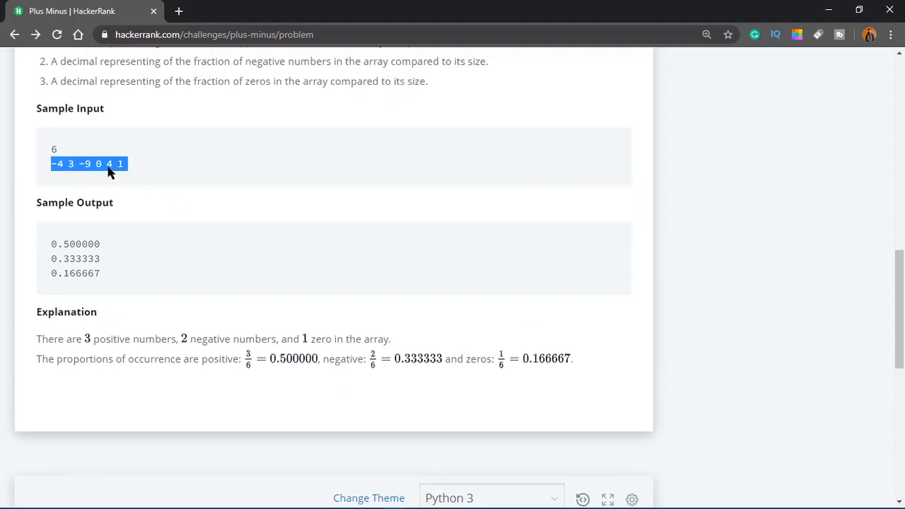
scroll("down", 3)
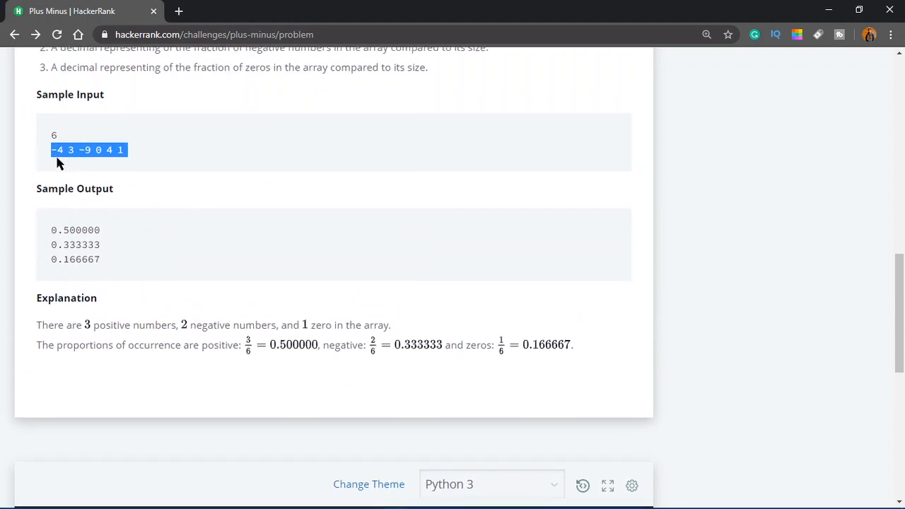
scroll("down", 3)
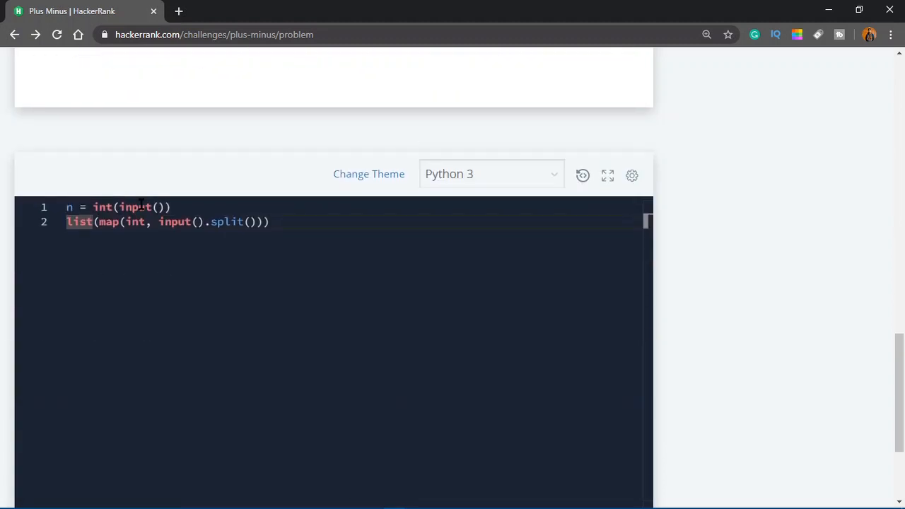
mouse_move(109, 221)
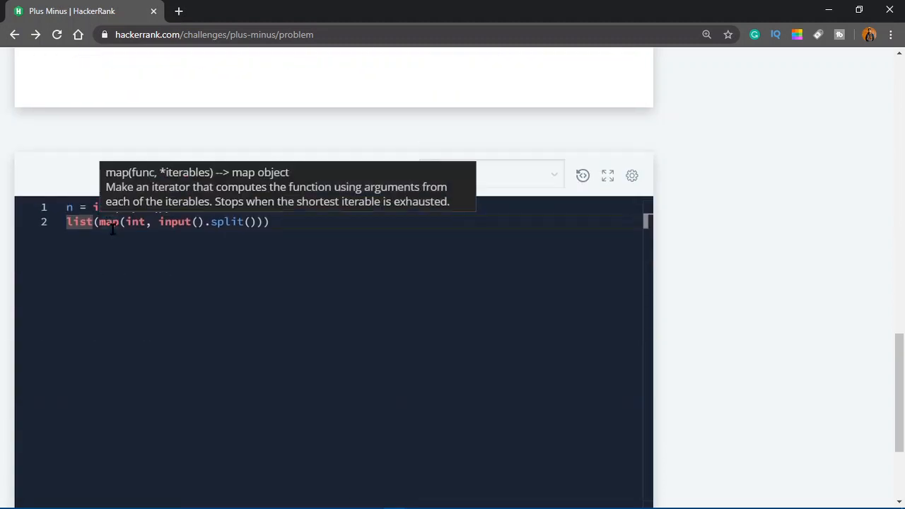
mouse_move(198, 235)
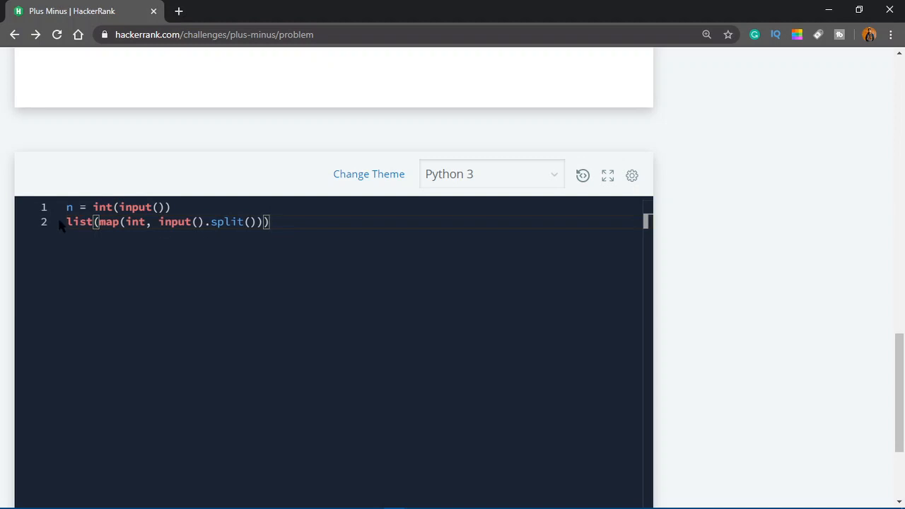
Assign line 2 to arr and add counters pos = 0, neg = 0 and zero = 0
double_click(78, 222)
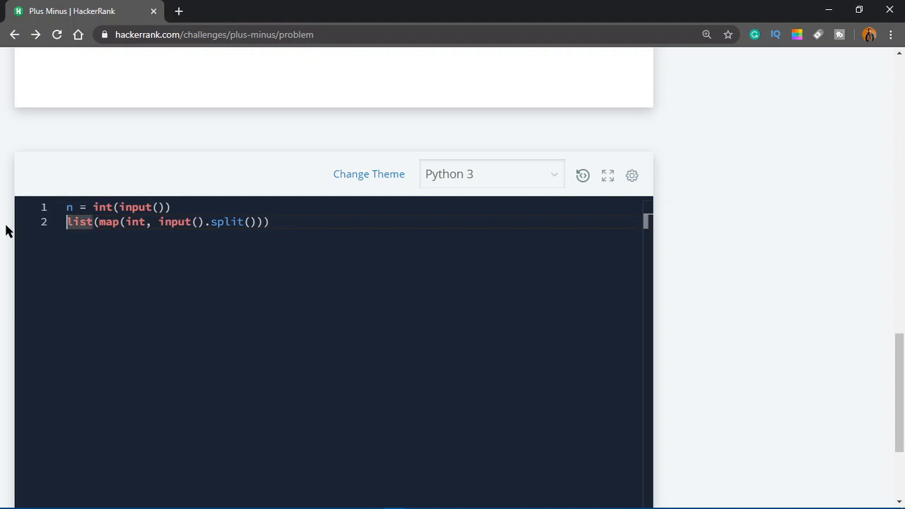
type("arr =")
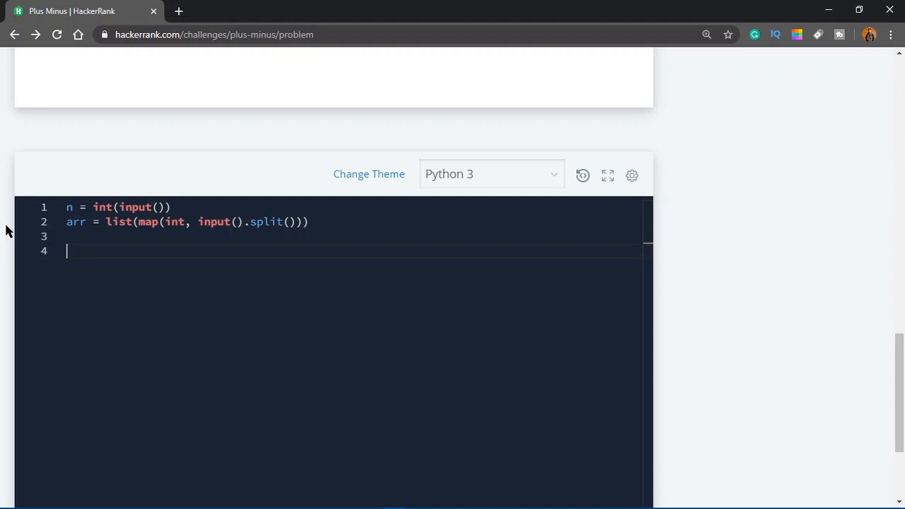
type("pos")
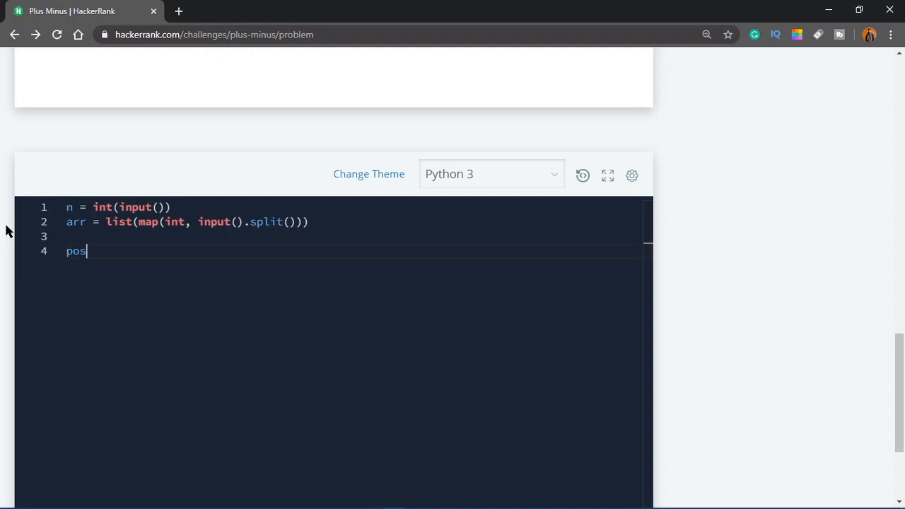
type("= 0")
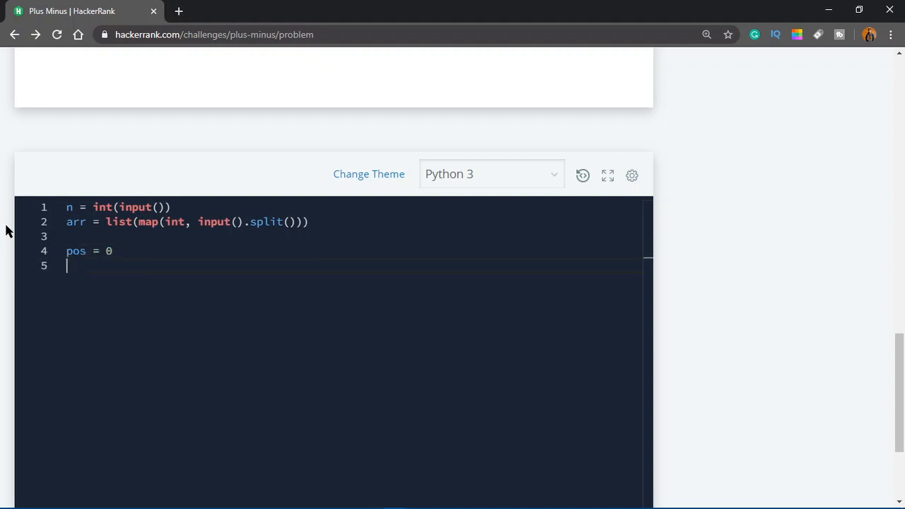
type("neg = 0")
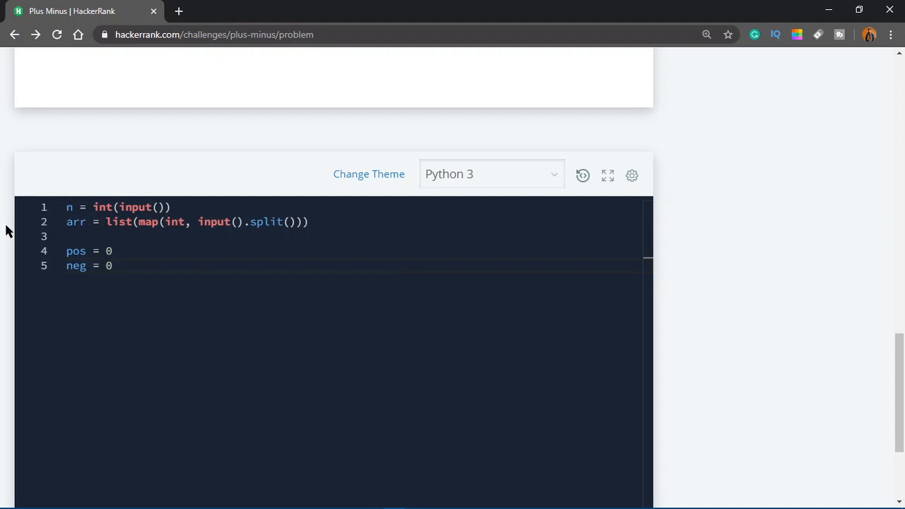
type("zerp")
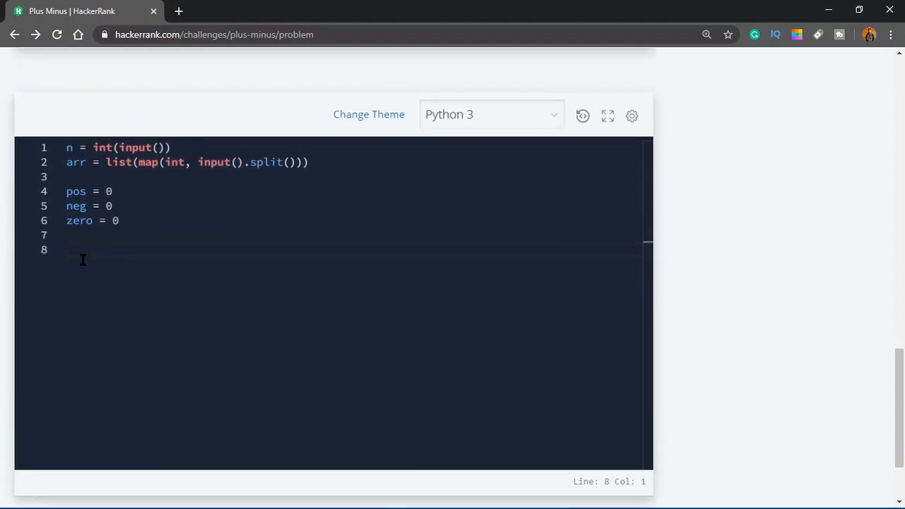
Write a for loop over arr with if/elif/else branches incrementing pos, neg or zero
type("for")
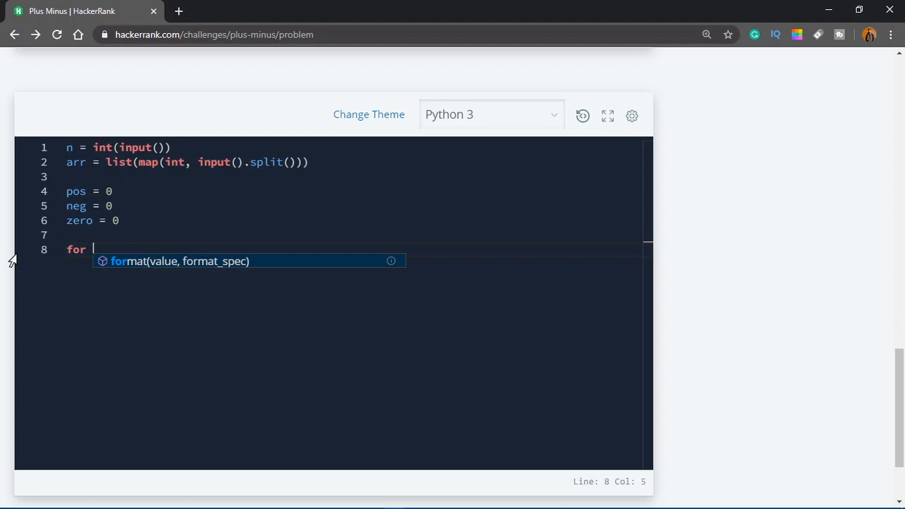
type("number in arr:")
type("if")
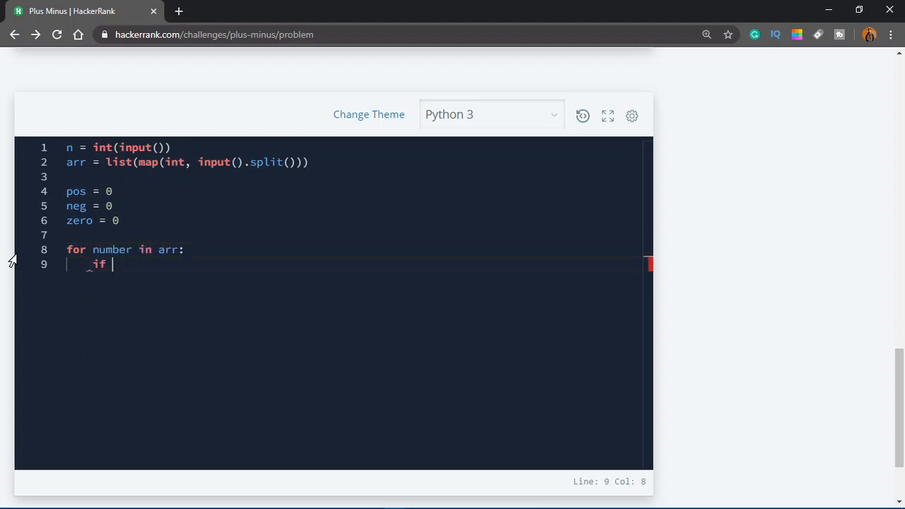
type("number > 0:")
type("pos")
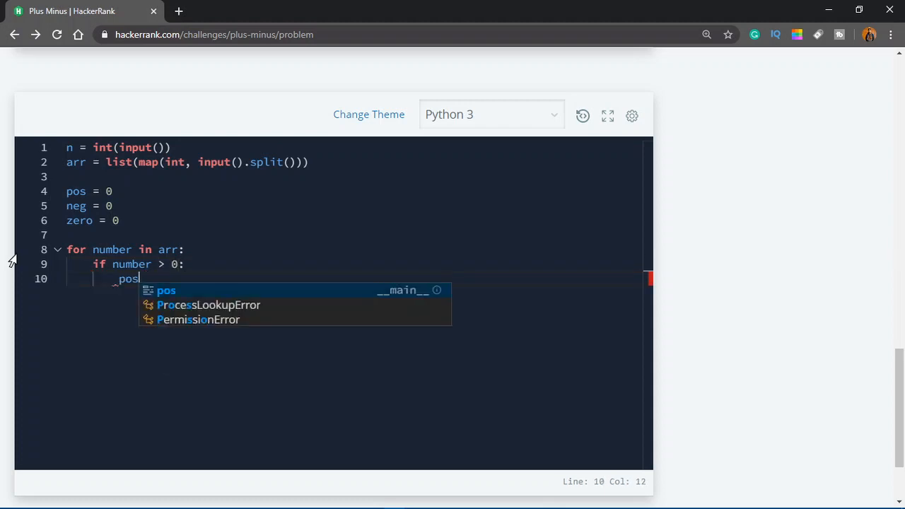
type("+= 1")
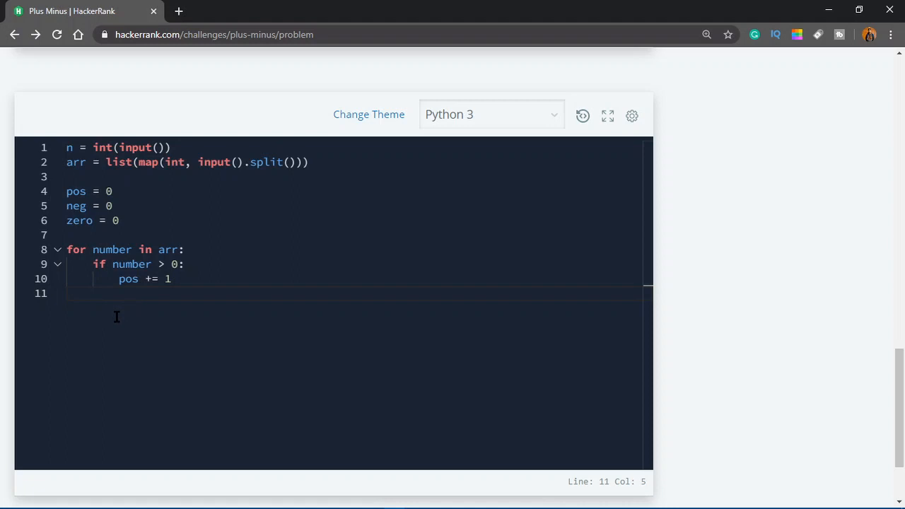
type("elif")
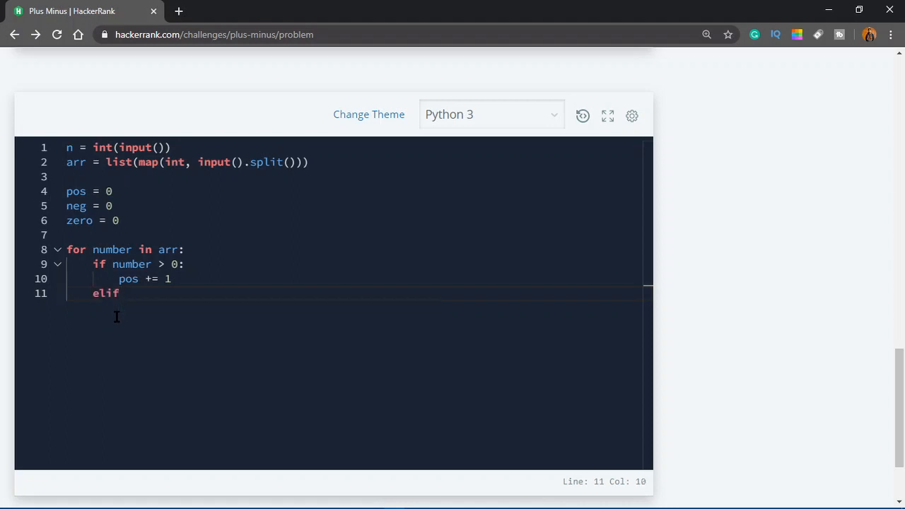
type("number < 0 :")
type("neg +=")
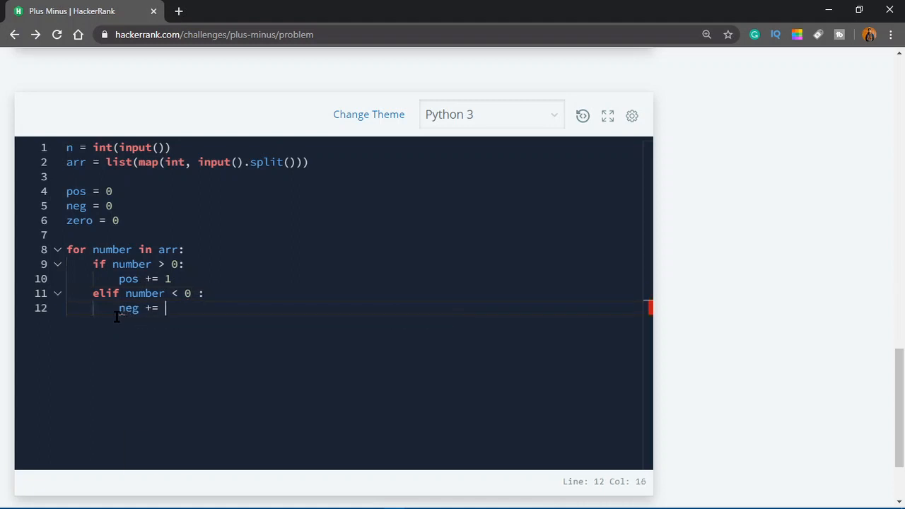
type("1")
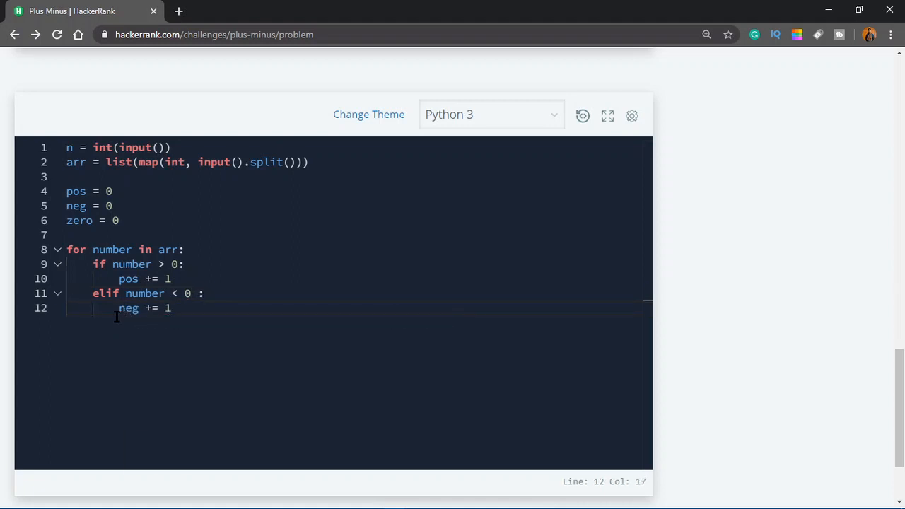
type("else:")
type("zero += 1")
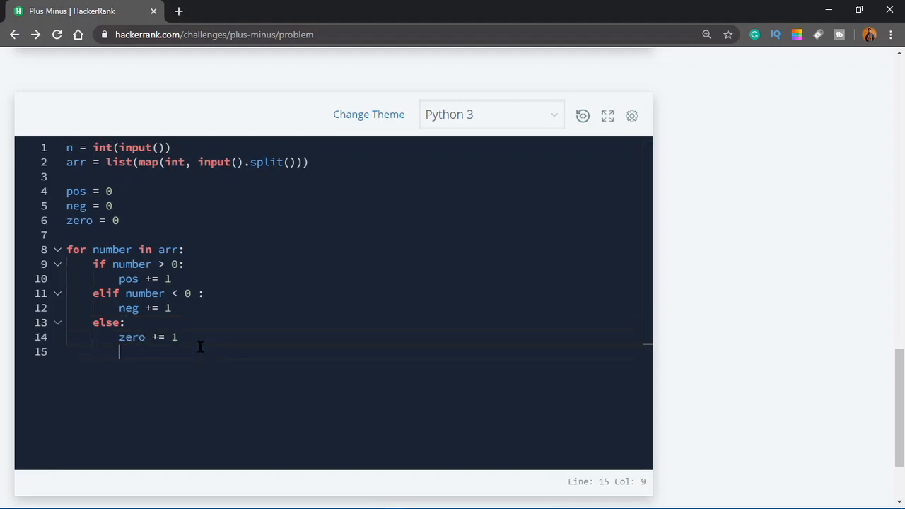
Start a print call with the format string "{}\n{}\n{}".format(
type("print({")
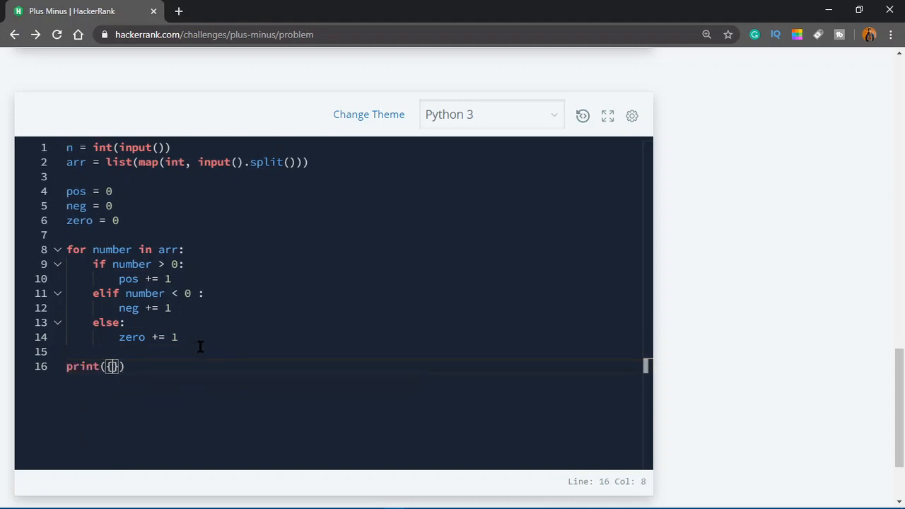
type("\"")
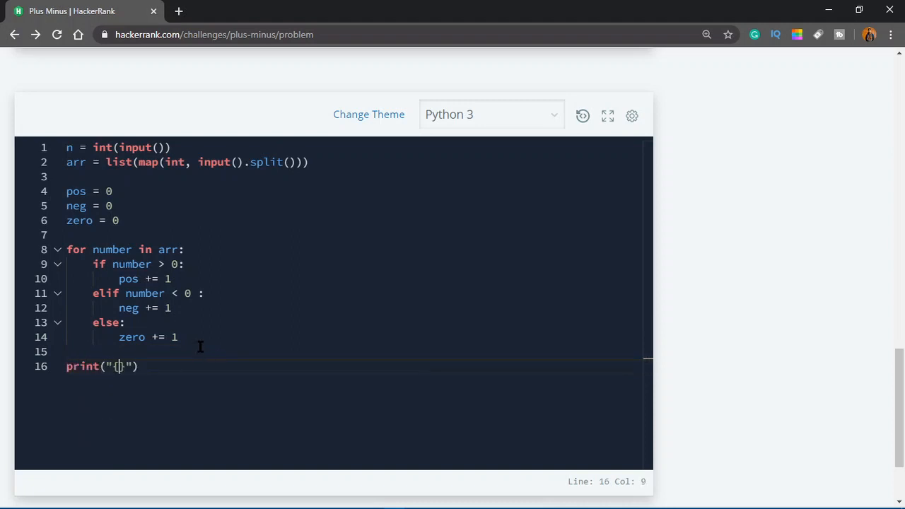
type("\\n")
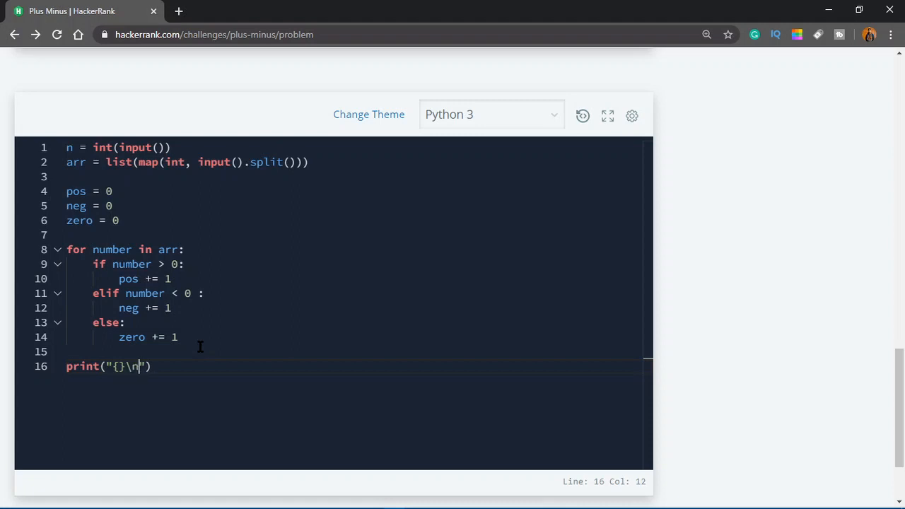
type("{}")
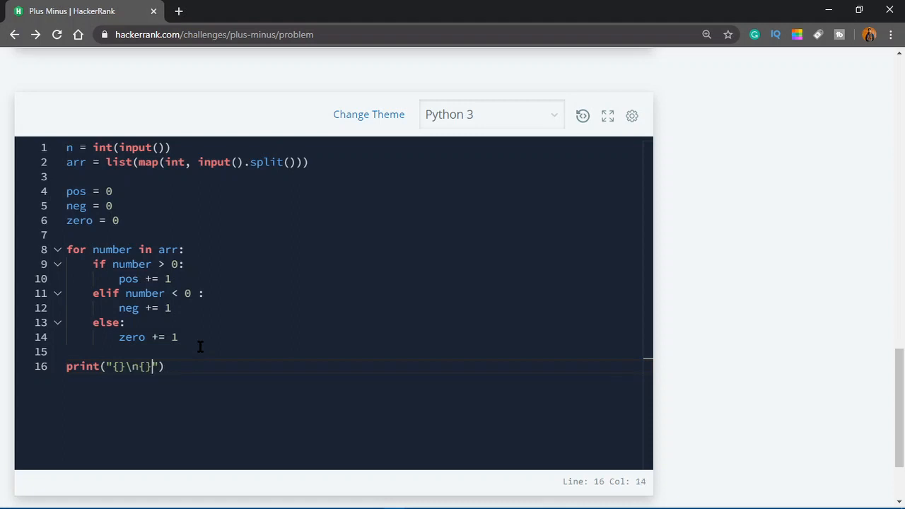
type("\\n{}")
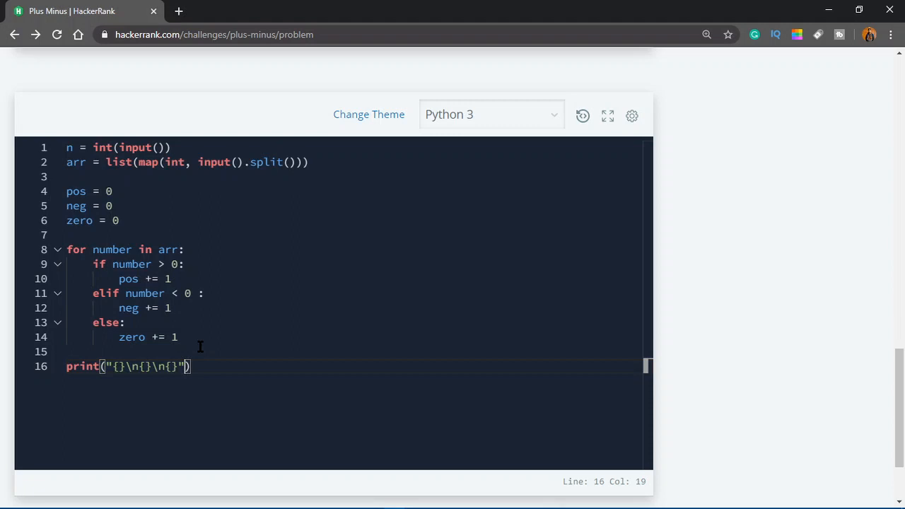
type(".format(")
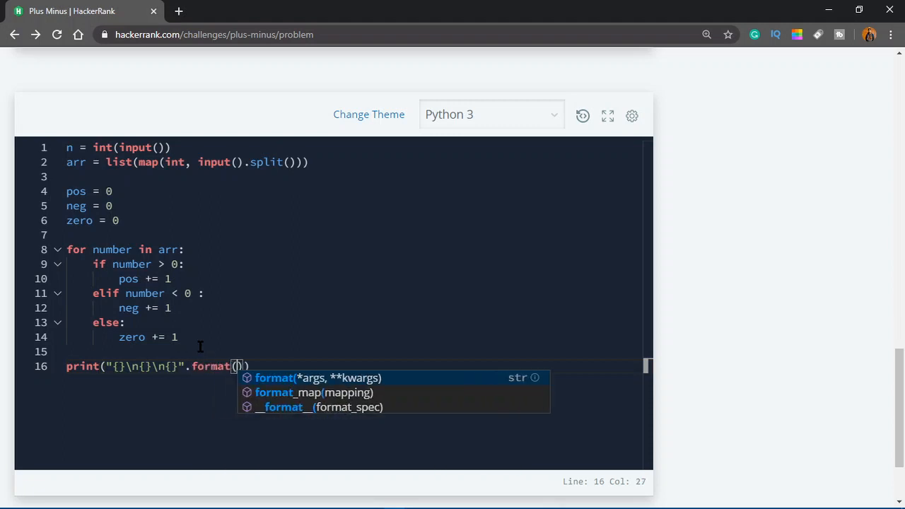
Fill in the format arguments pos/n, neg/n and zero/n
type("pos")
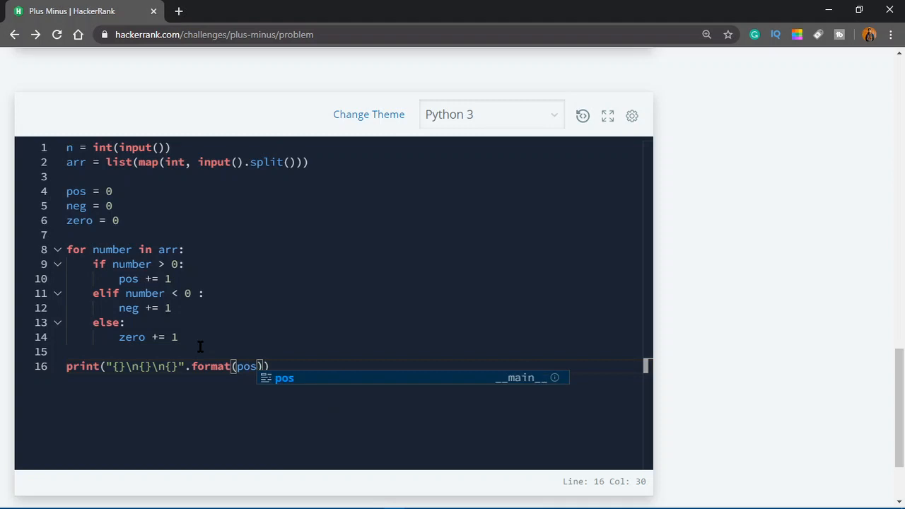
type("/")
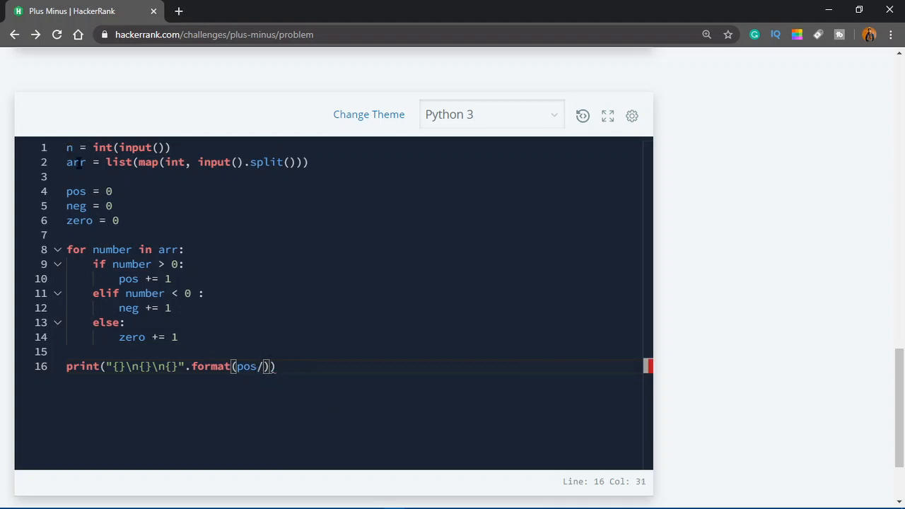
type("n,")
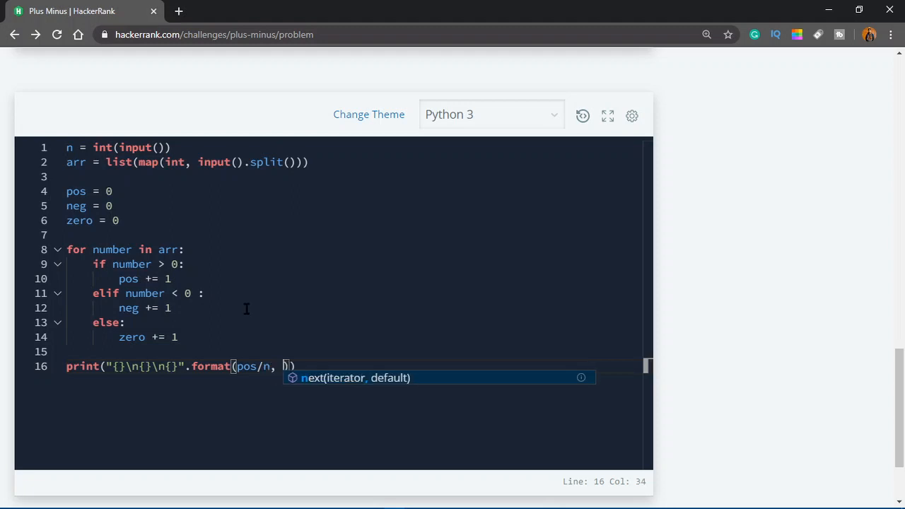
type("neg/n,")
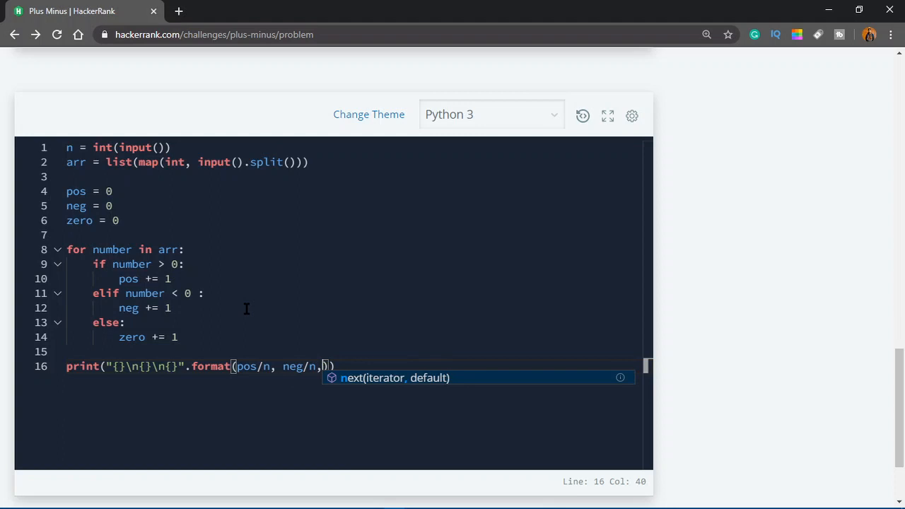
type("zero/")
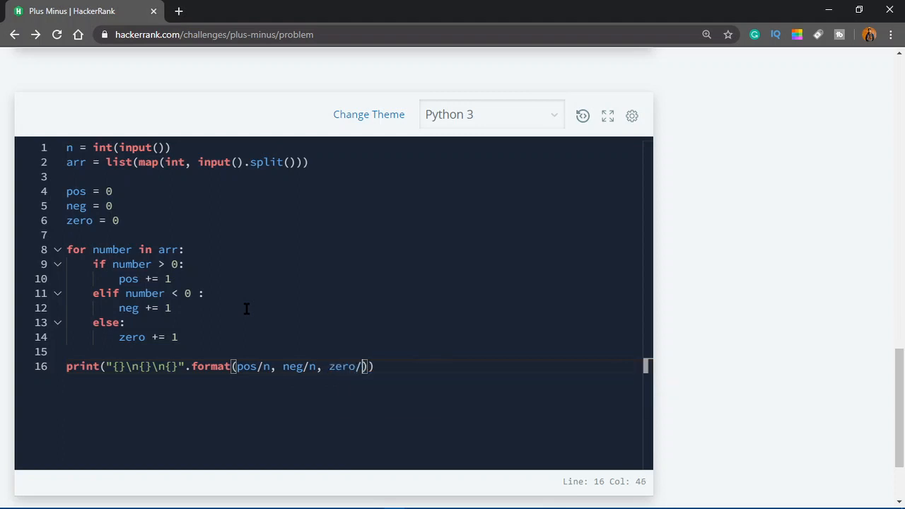
type("n")
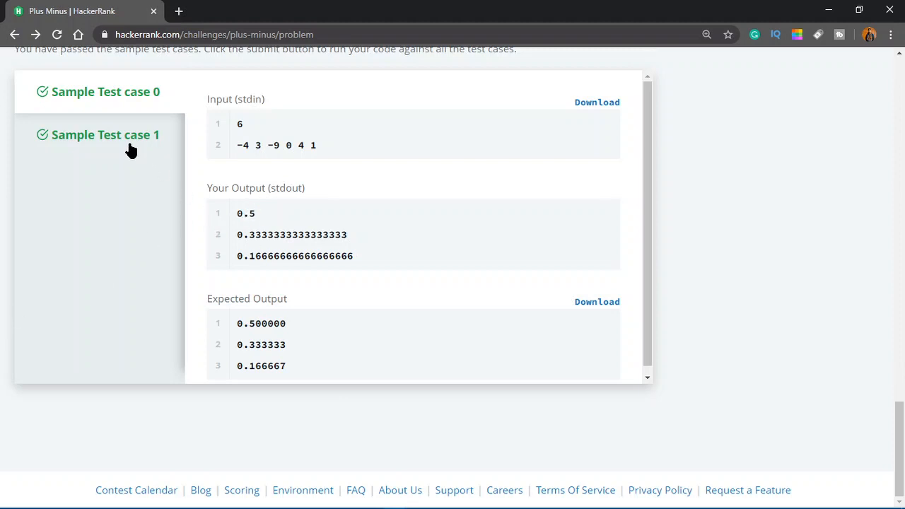
Compare Sample Test case 1's output 0.375, 0.375, 0.25 with the expected six-decimal values
scroll("down", 3)
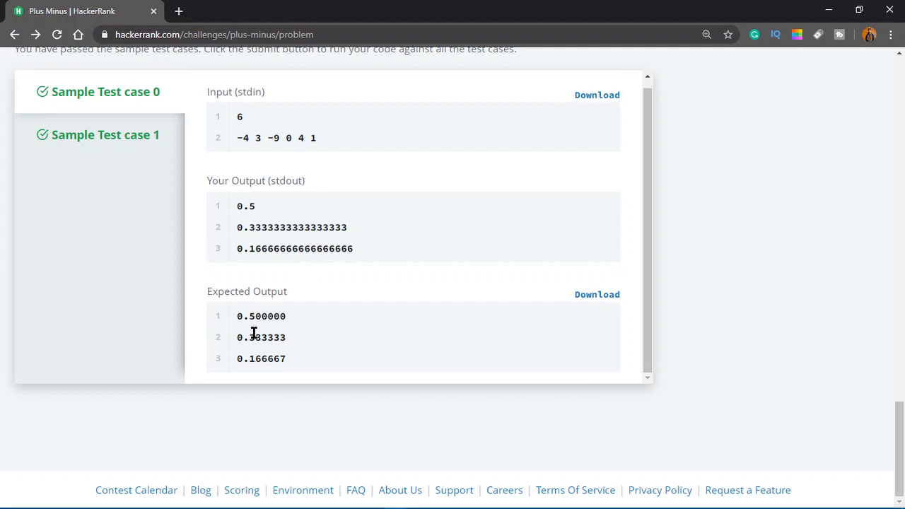
mouse_move(290, 249)
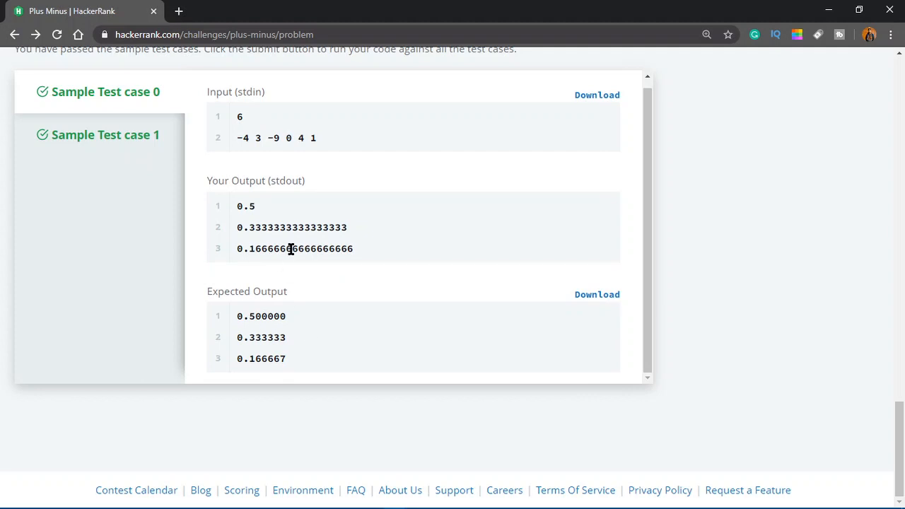
left_click(106, 134)
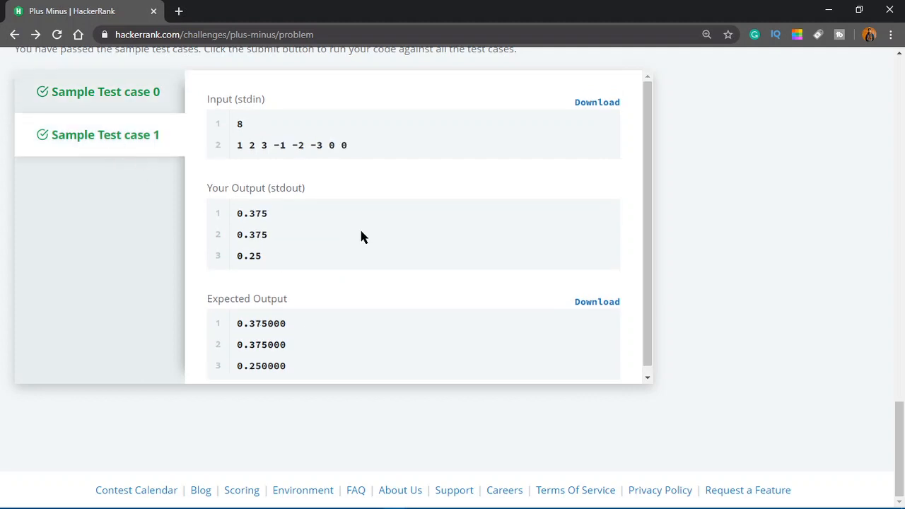
mouse_move(275, 234)
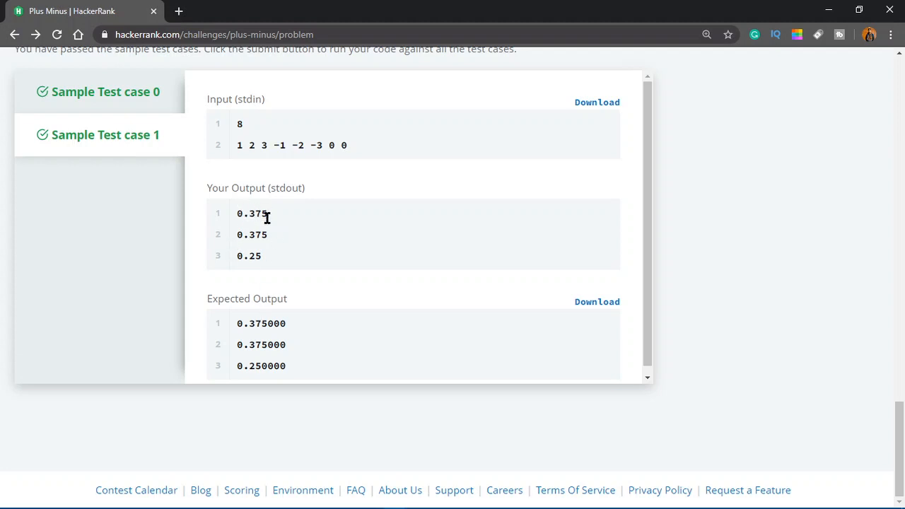
mouse_move(251, 324)
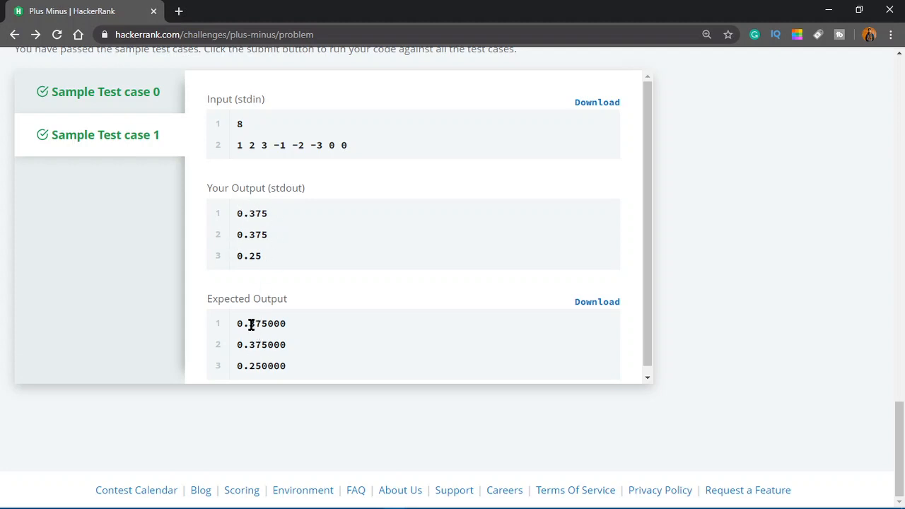
mouse_move(302, 329)
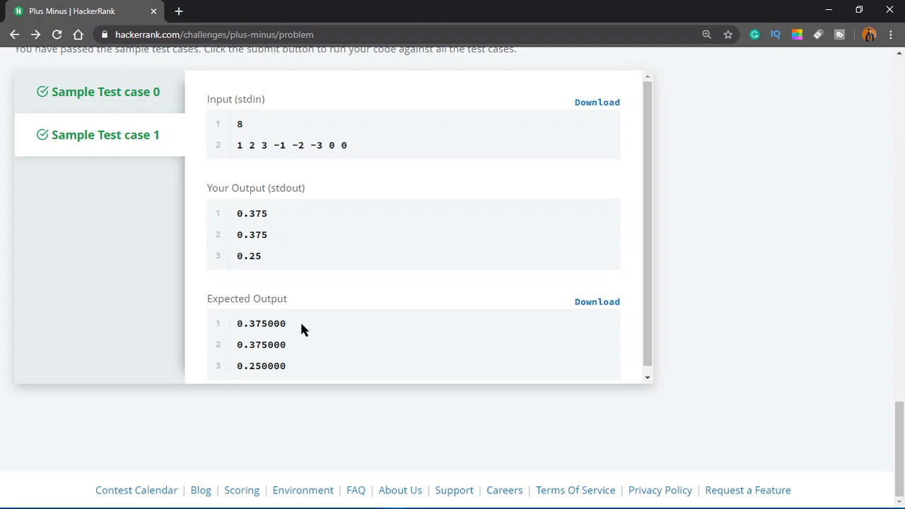
mouse_move(288, 242)
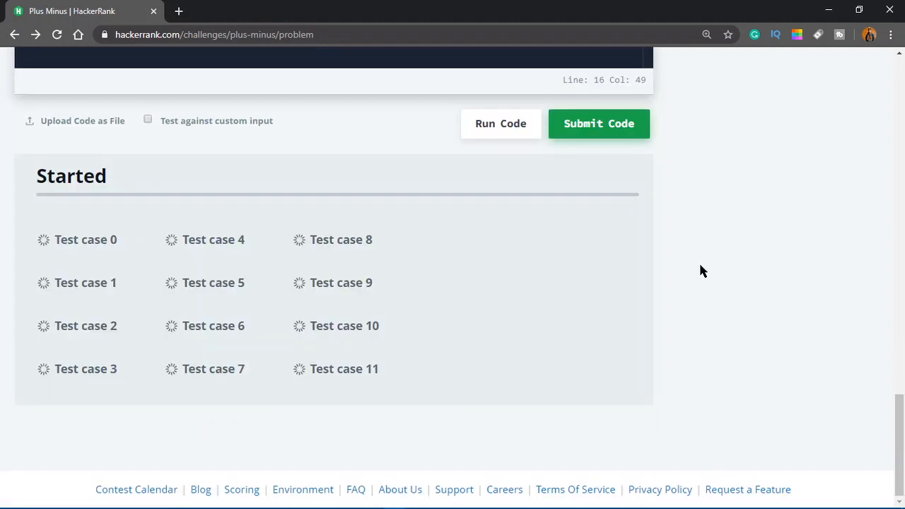
Submit the Plus Minus solution for evaluation against Test cases 0–11
left_click(598, 124)
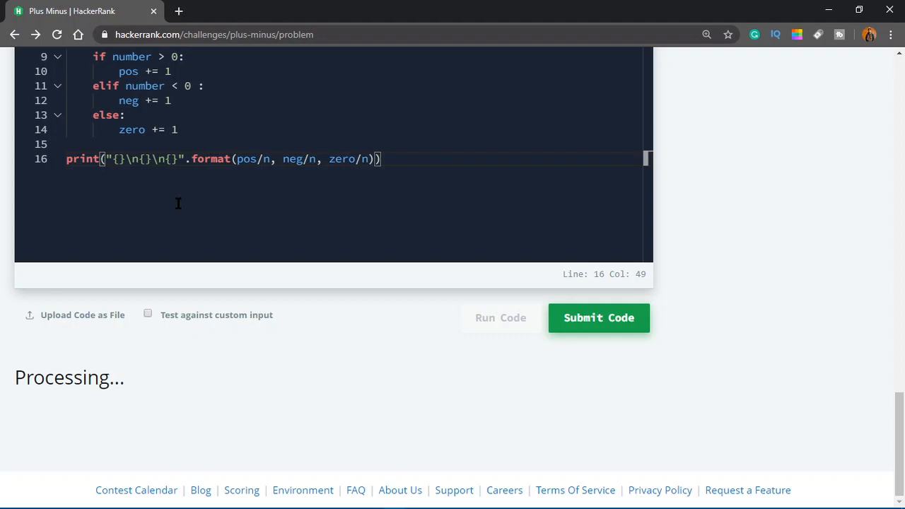
mouse_move(4, 364)
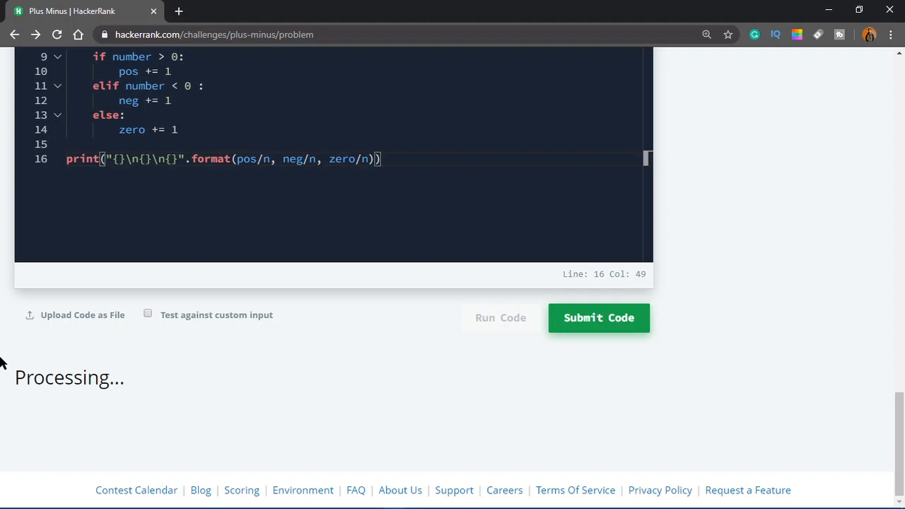
Run the unchanged code again on the sample test cases
left_click(500, 317)
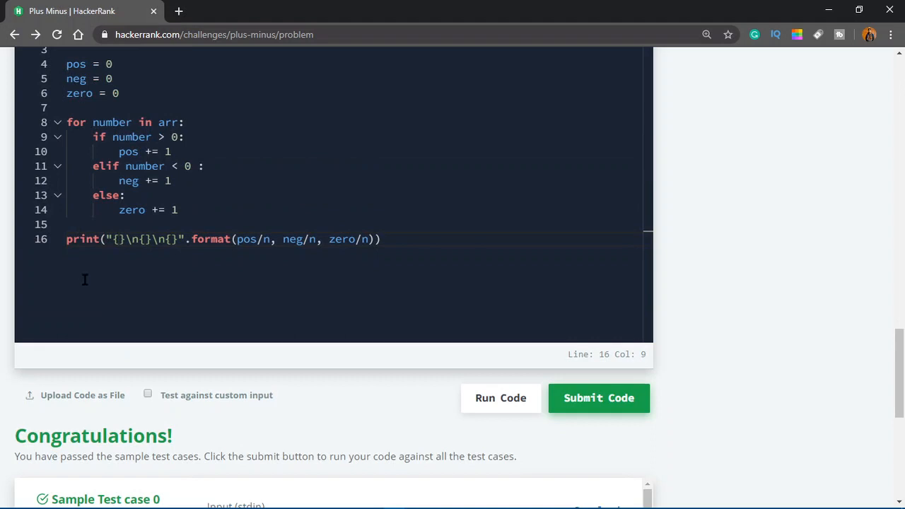
Add .6f precision to the three format placeholders and run the code on the samples
type(":")
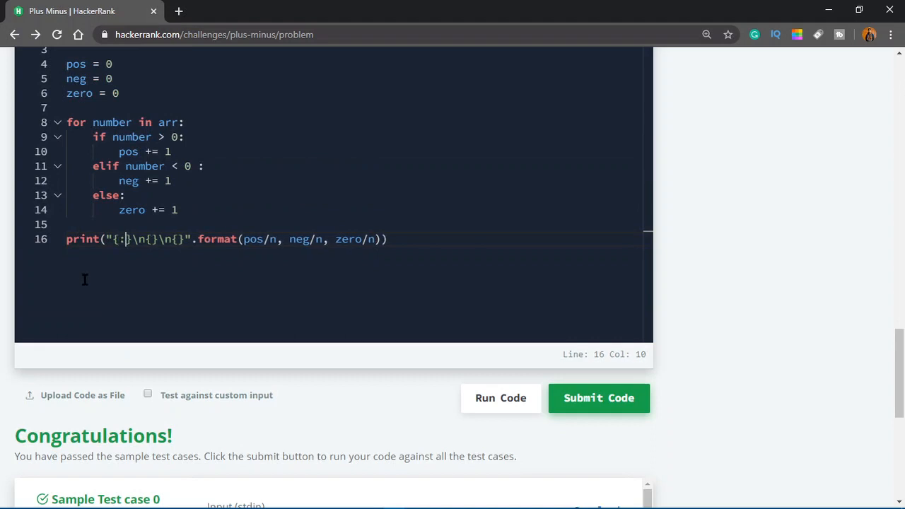
type(".")
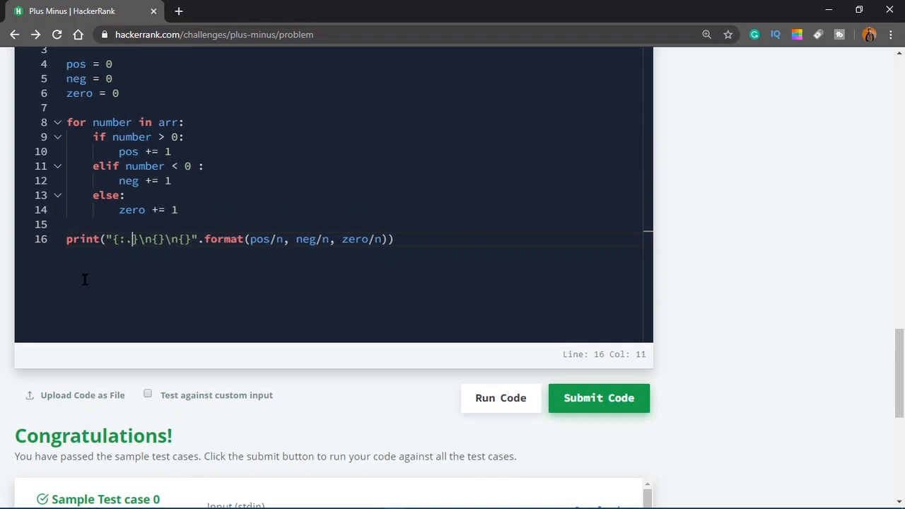
type("6f")
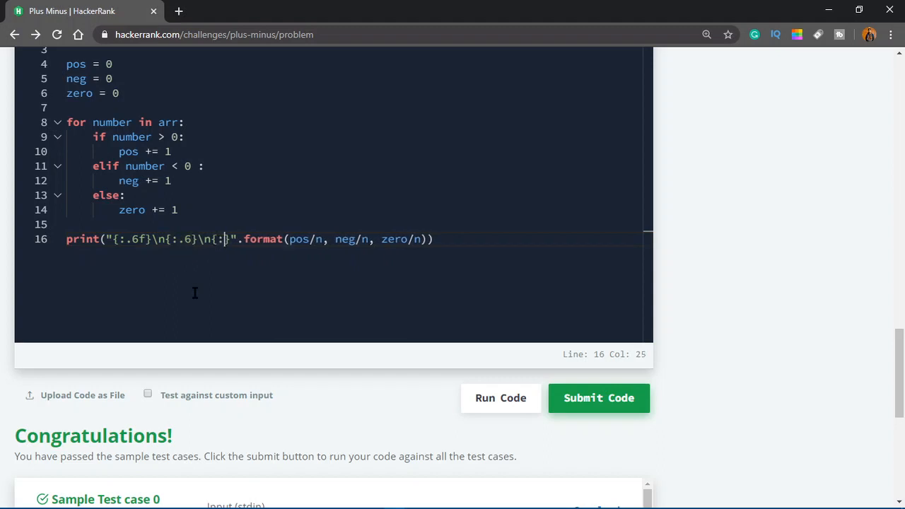
type("6f")
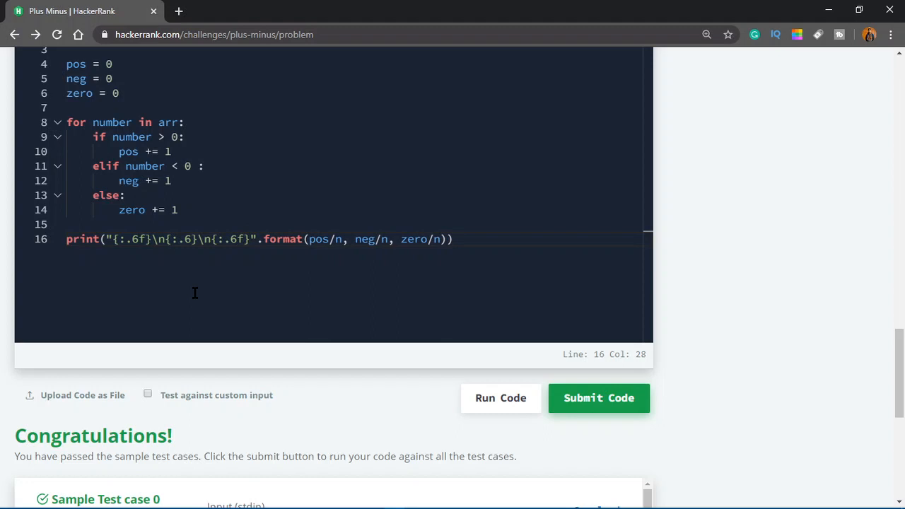
left_click(598, 398)
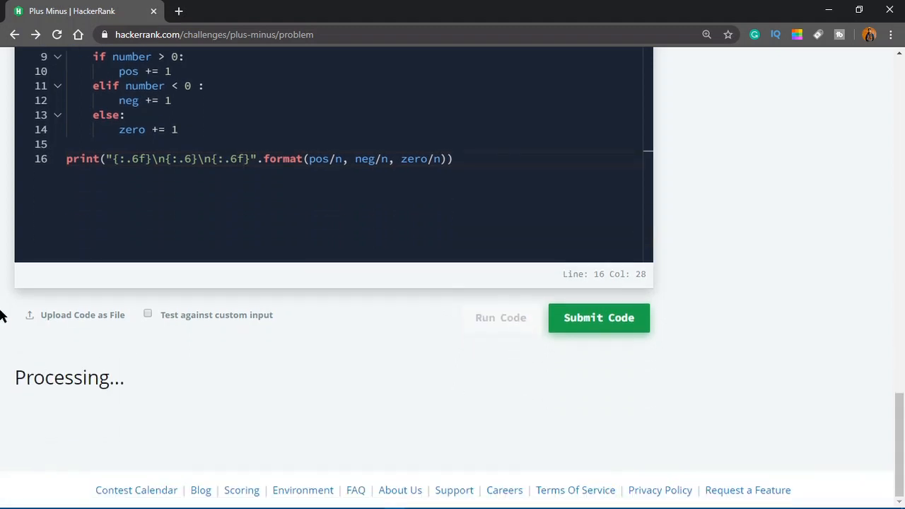
Check Sample Test case 0 output and change the middle {:.6} specifier to {:.6f}
left_click(501, 318)
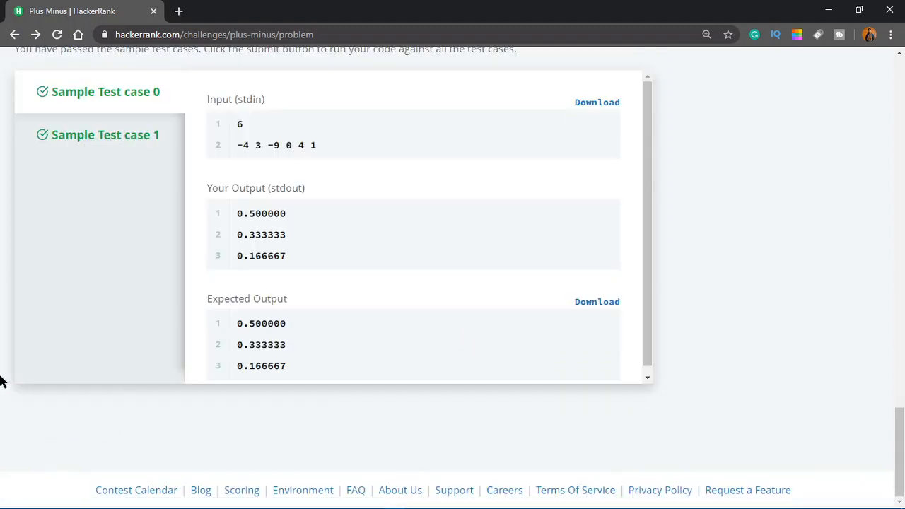
mouse_move(293, 234)
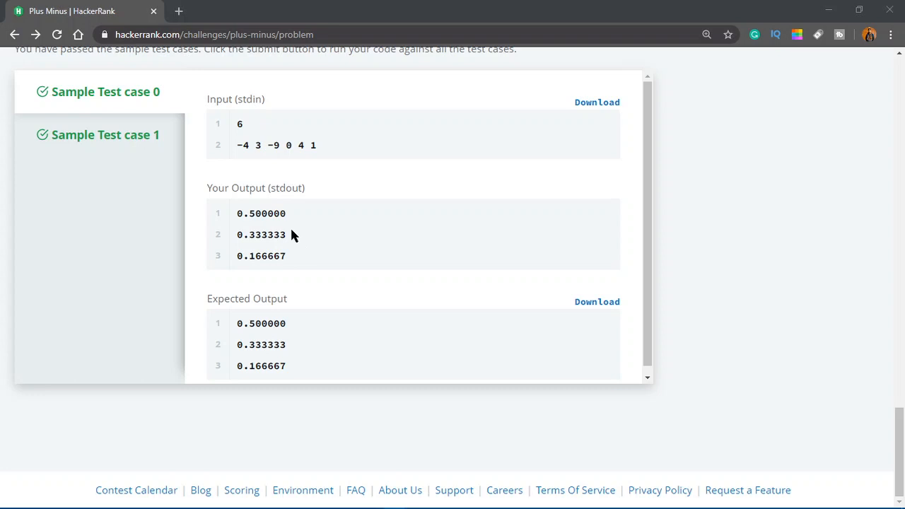
mouse_move(255, 255)
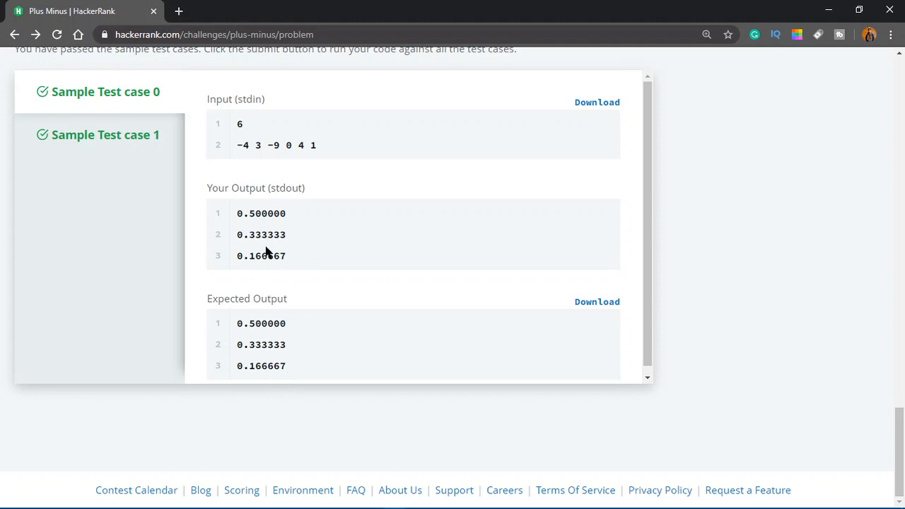
left_click(105, 135)
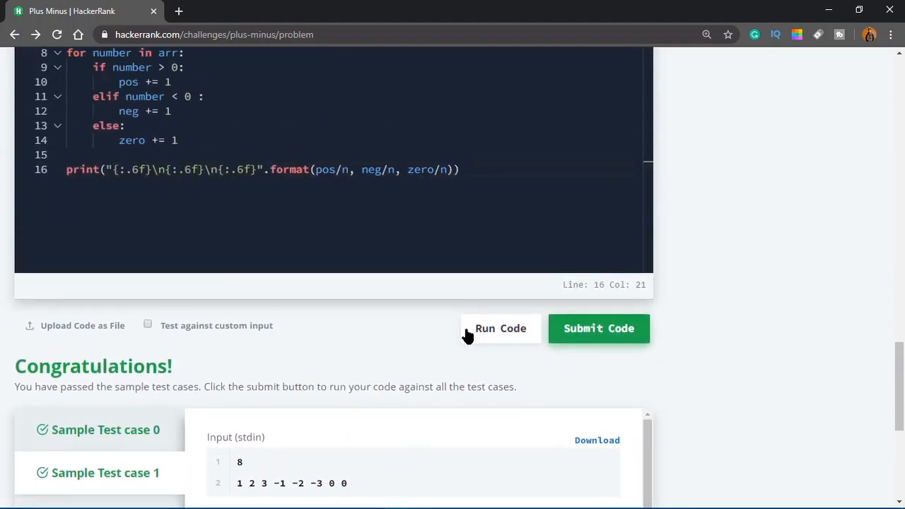
Rerun the samples, verify case 1 prints 0.375000, 0.375000, 0.250000, then submit
left_click(598, 328)
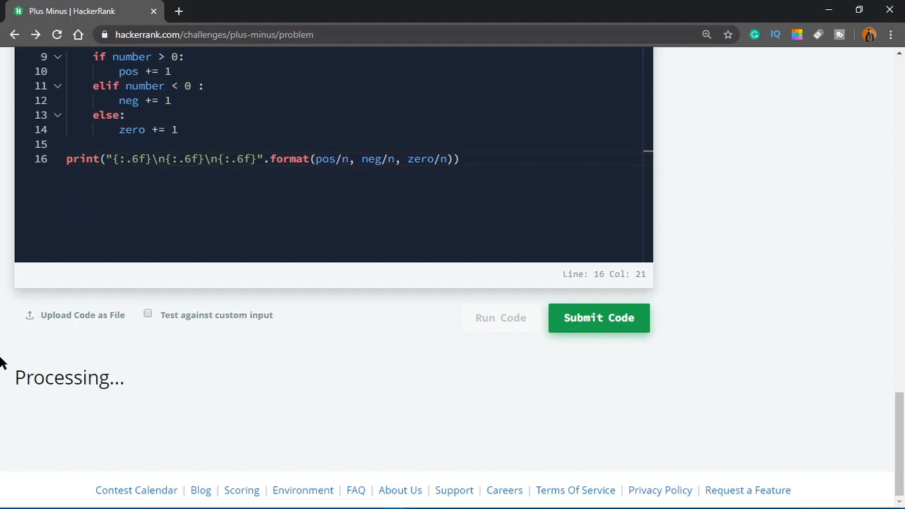
left_click(500, 318)
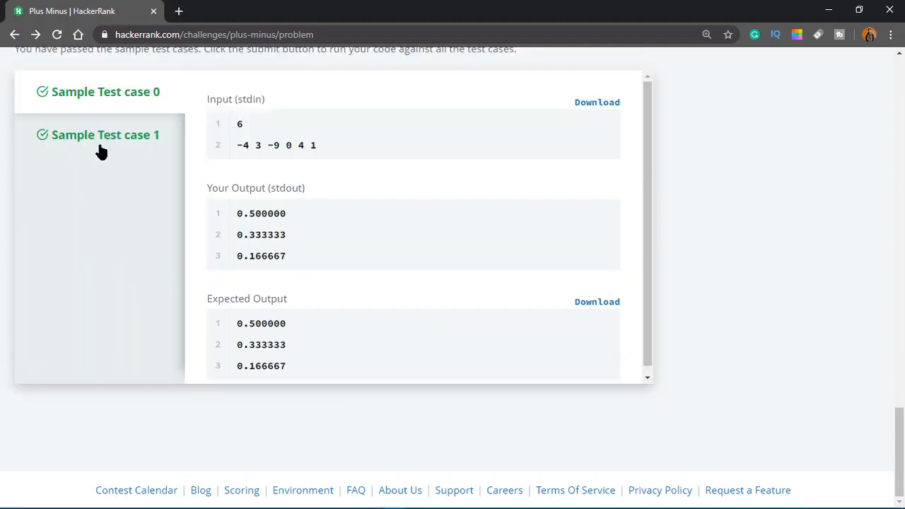
left_click(105, 135)
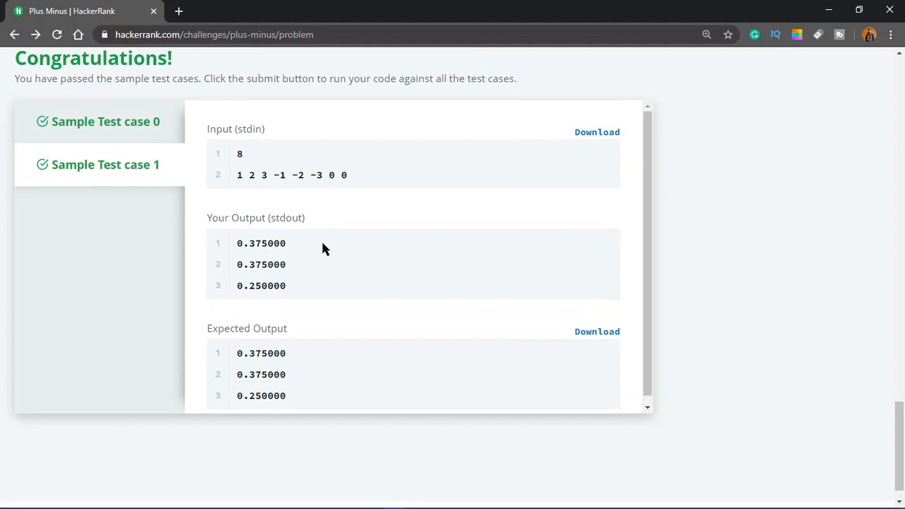
left_click(599, 124)
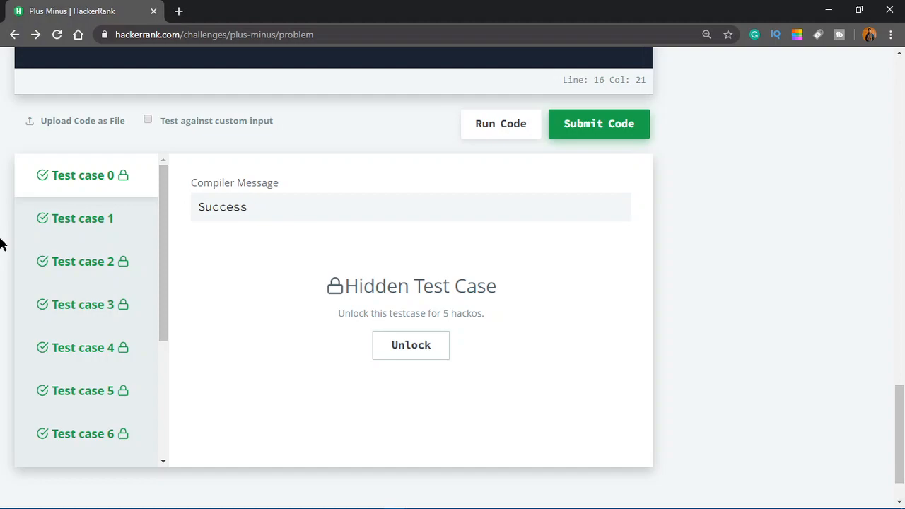
Submit the Plus Minus solution and confirm every test case passes with Success
left_click(598, 123)
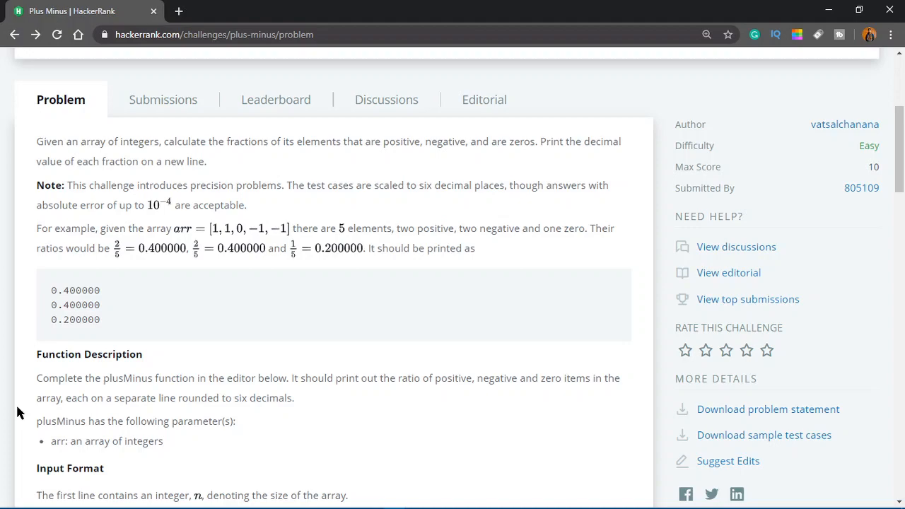
scroll("down", 3)
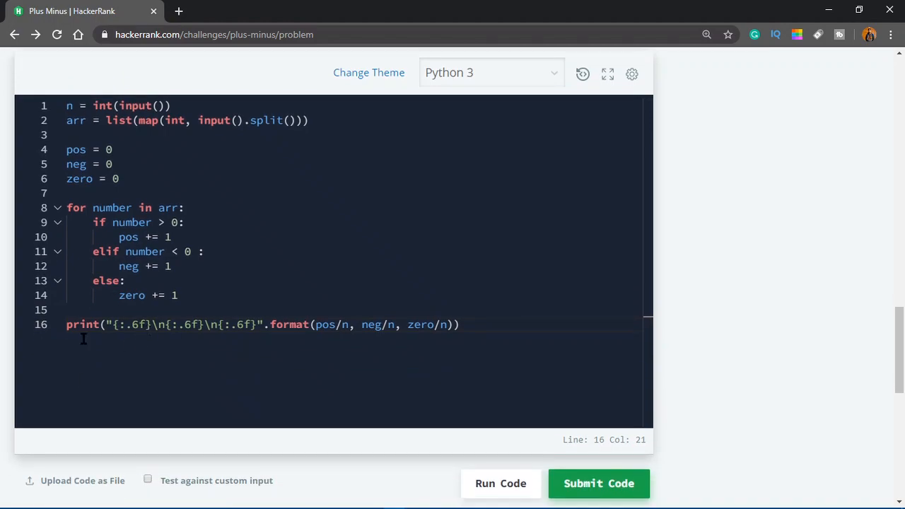
scroll("down", 3)
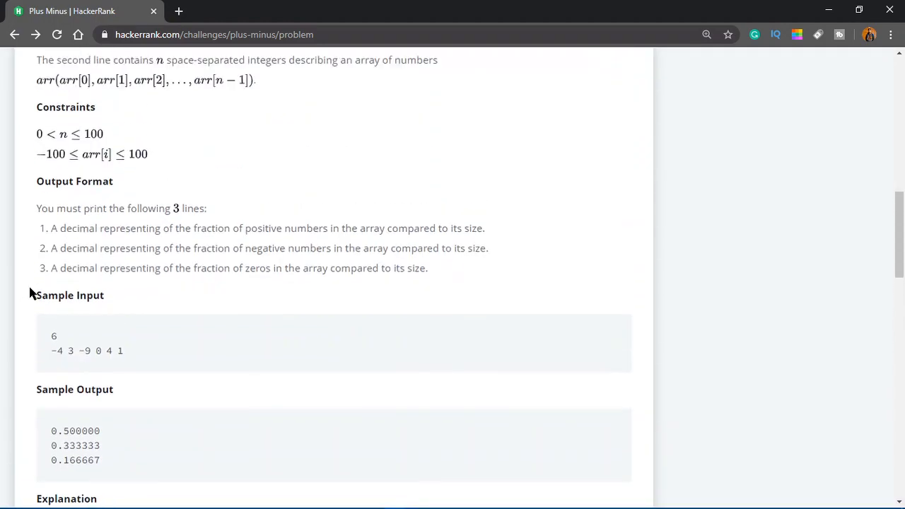